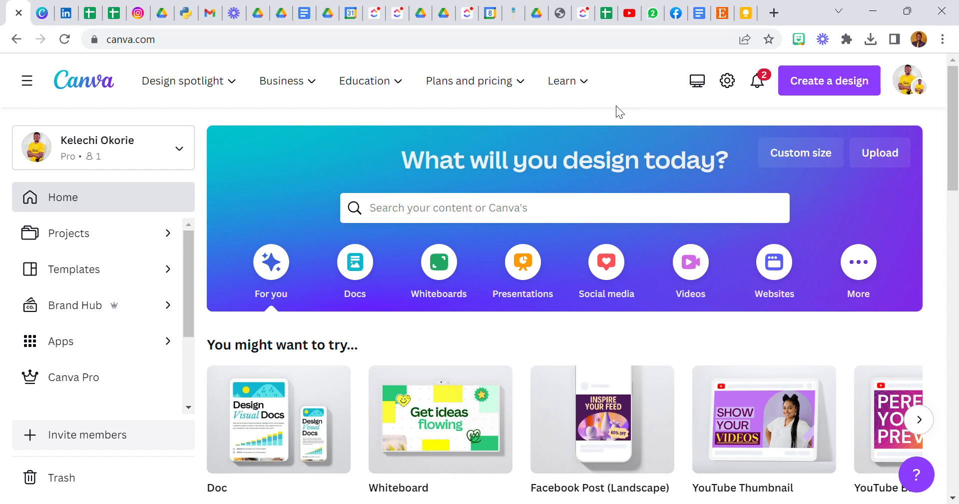
pyautogui.moveTo(387, 111)
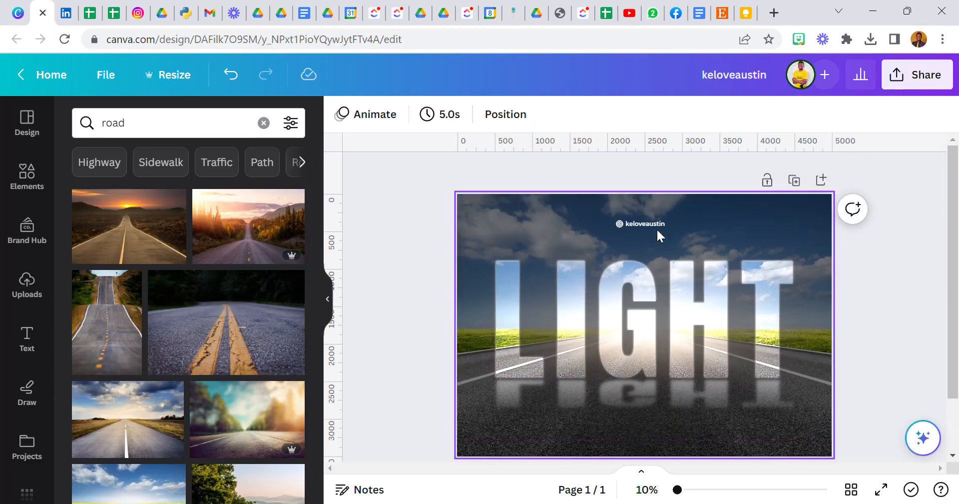
# Open the LIGHT road-letters design and inspect its road background photo and letters group.
pyautogui.click(521, 318)
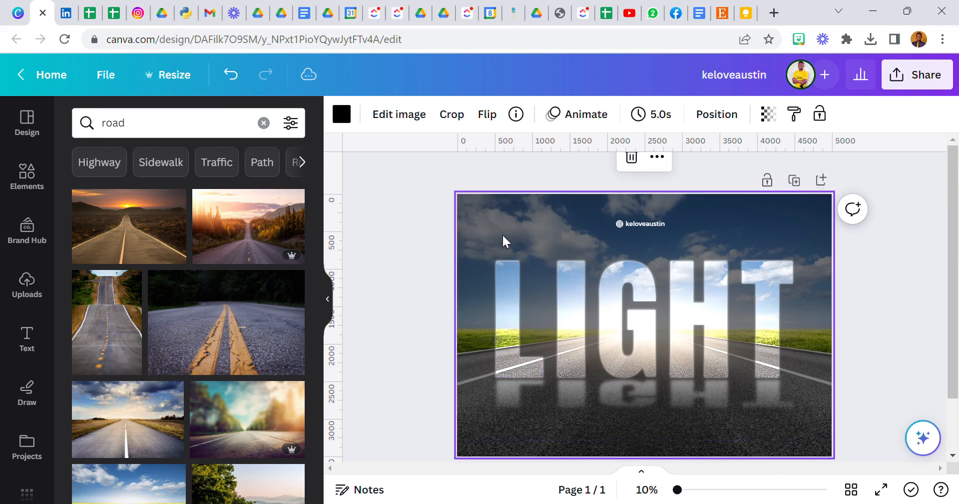
pyautogui.click(438, 221)
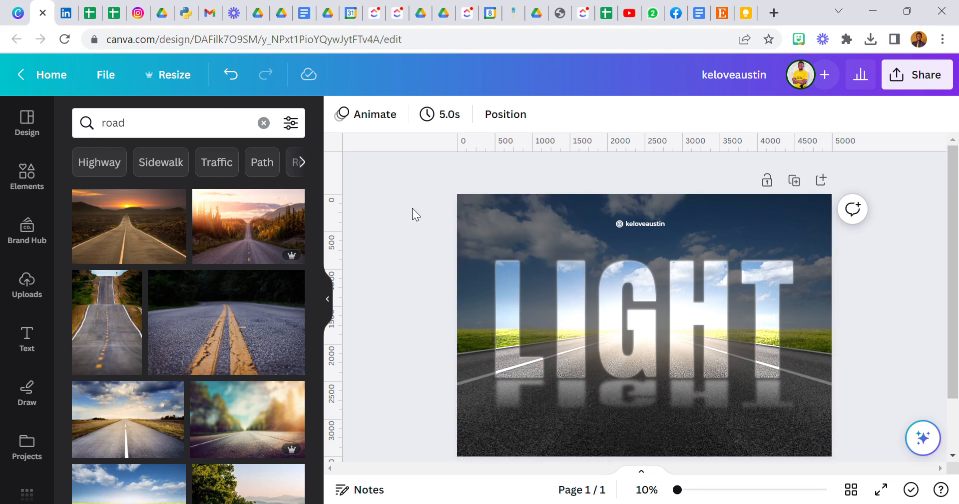
pyautogui.click(572, 322)
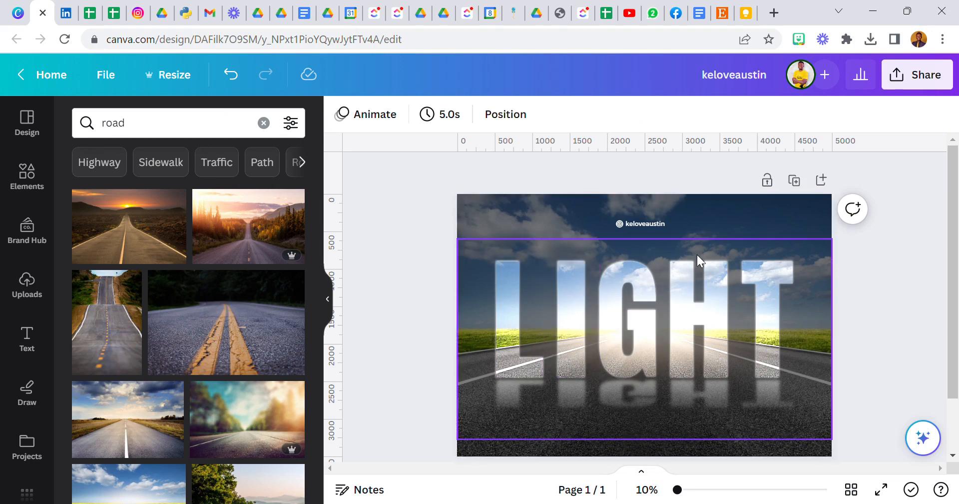
pyautogui.click(440, 240)
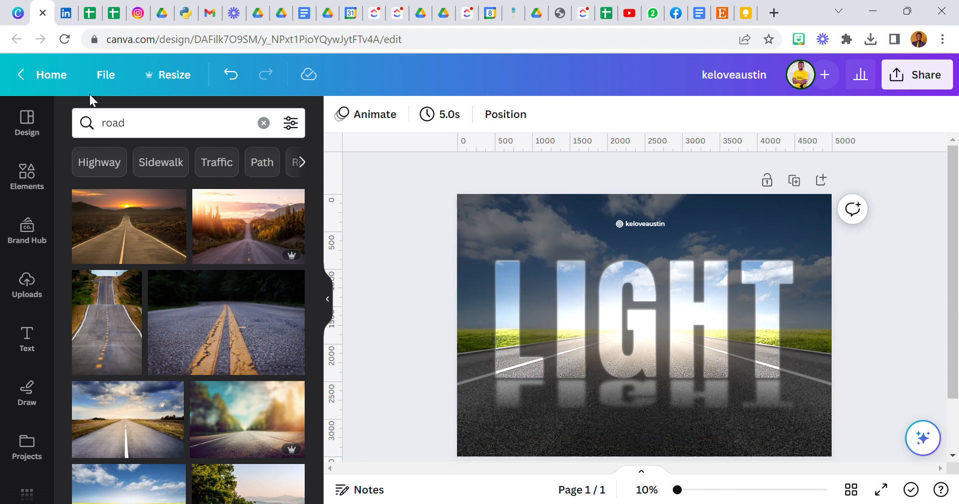
pyautogui.click(175, 75)
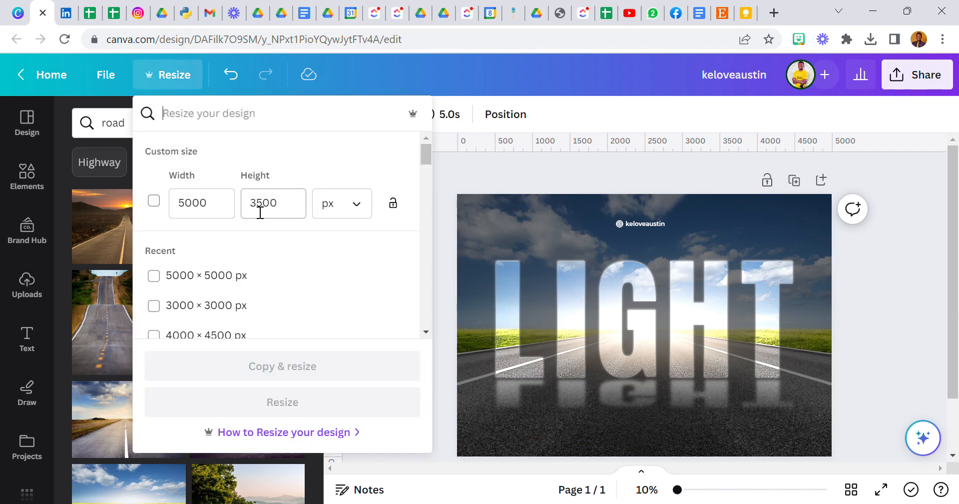
pyautogui.moveTo(570, 187)
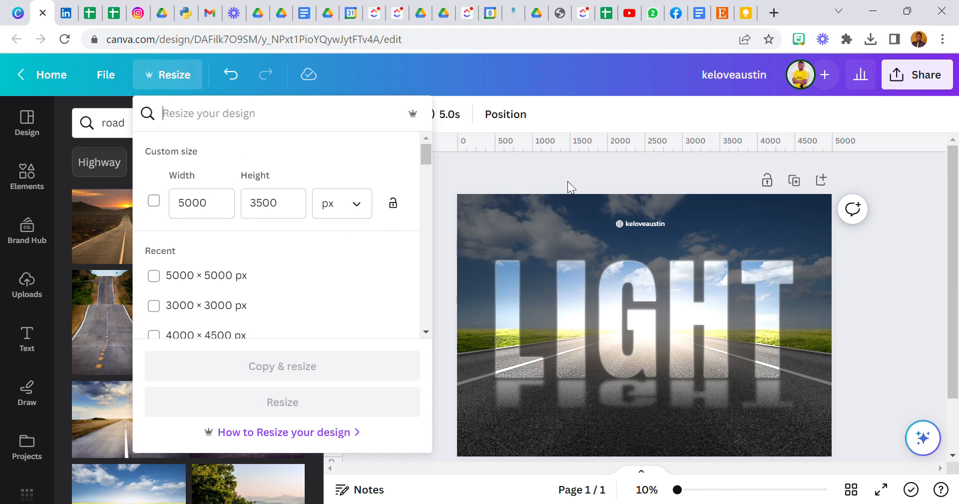
pyautogui.moveTo(175, 158)
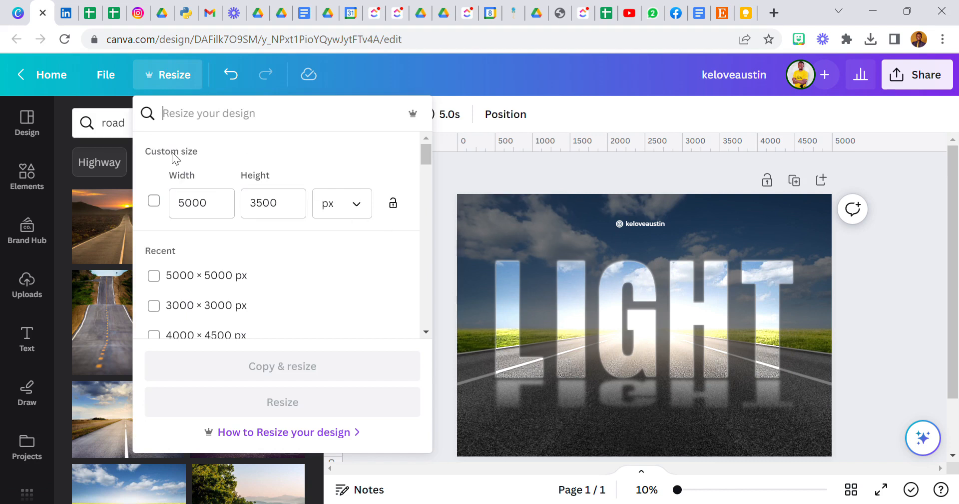
pyautogui.click(273, 202)
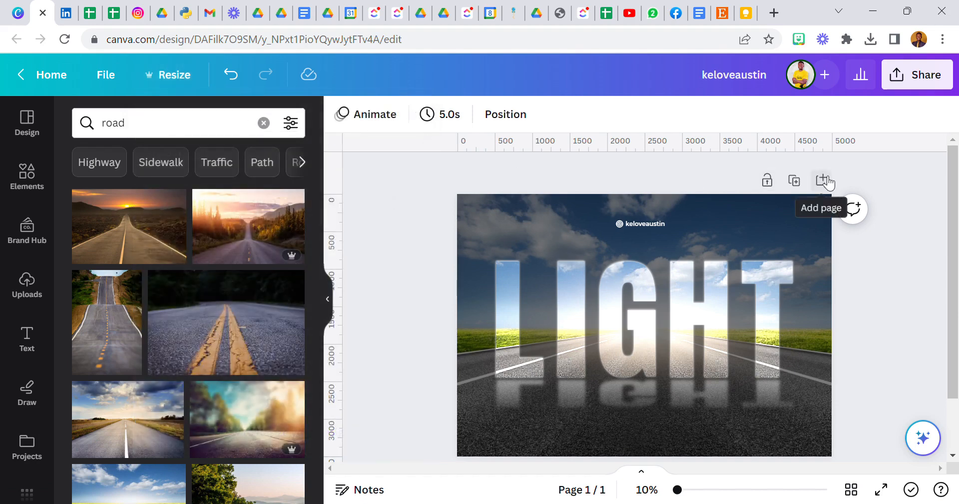
# Add page 2 and cover it with the sunny road photo from a 'road' photo search.
pyautogui.click(824, 180)
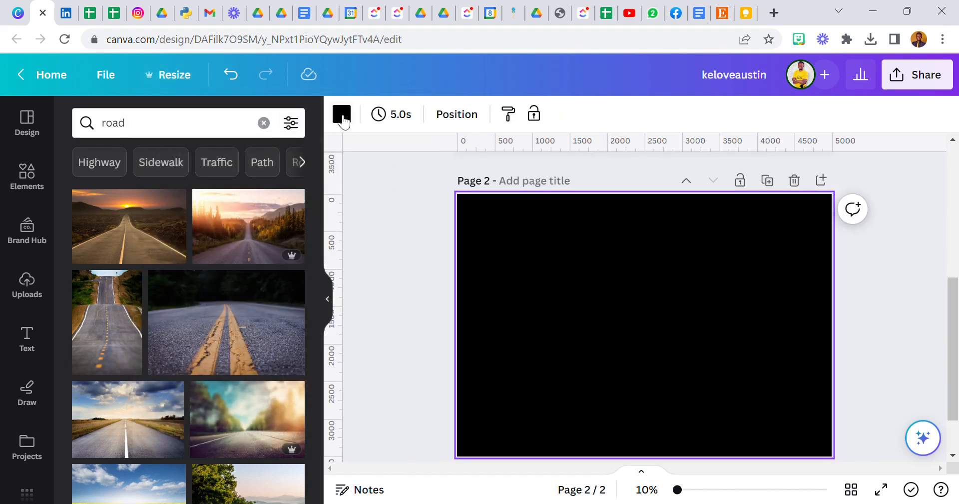
pyautogui.click(342, 114)
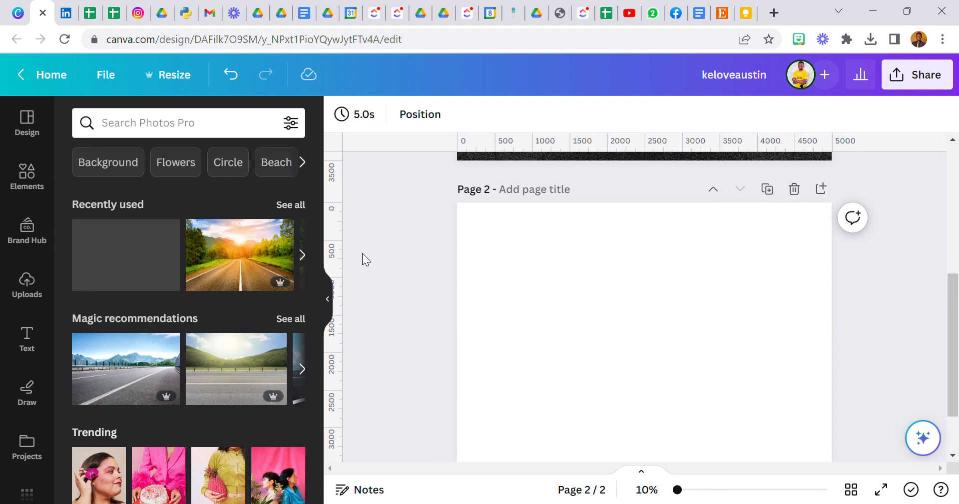
pyautogui.click(184, 122)
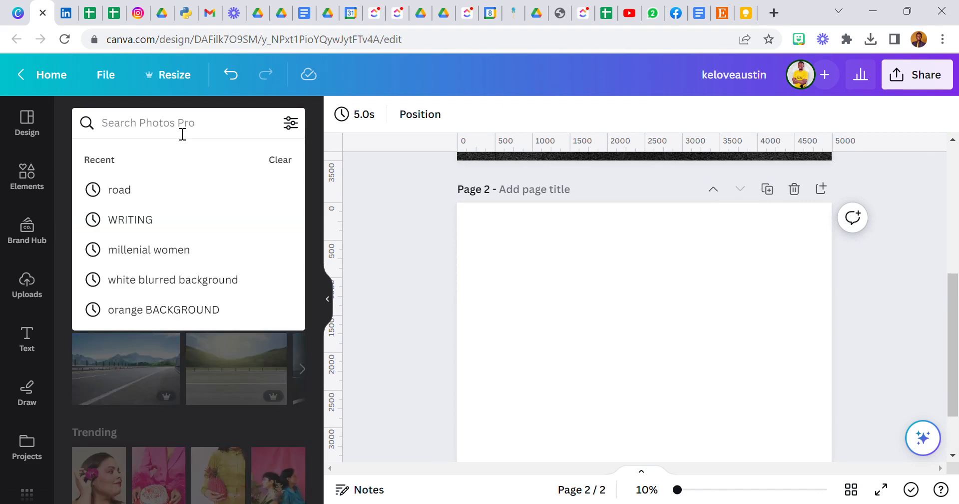
pyautogui.write('road')
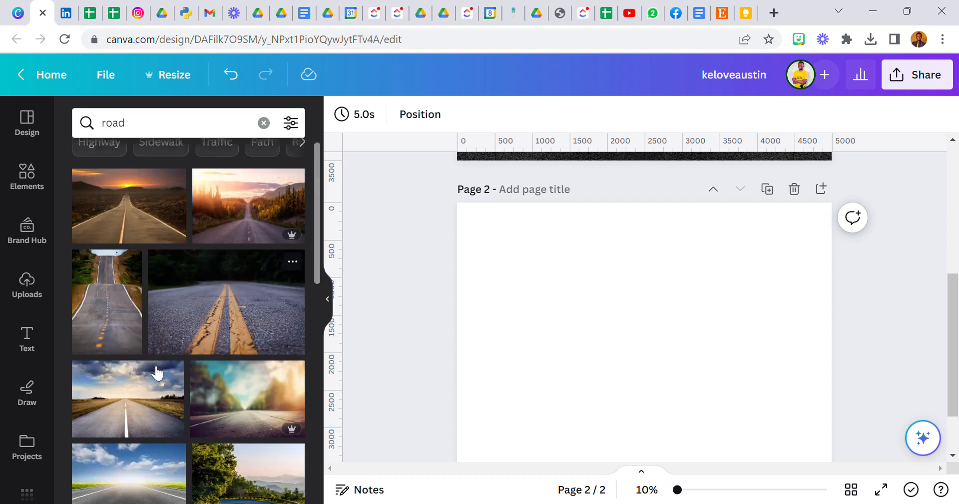
pyautogui.scroll(-3)
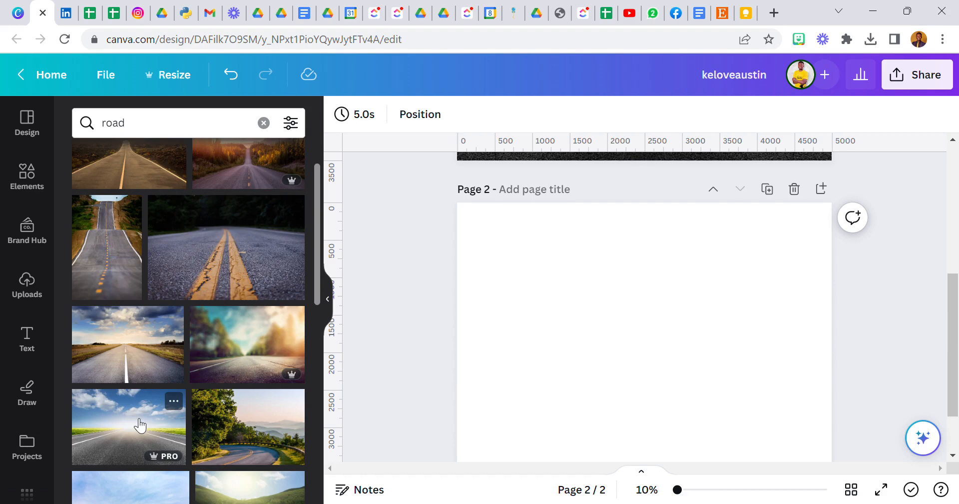
pyautogui.moveTo(134, 435)
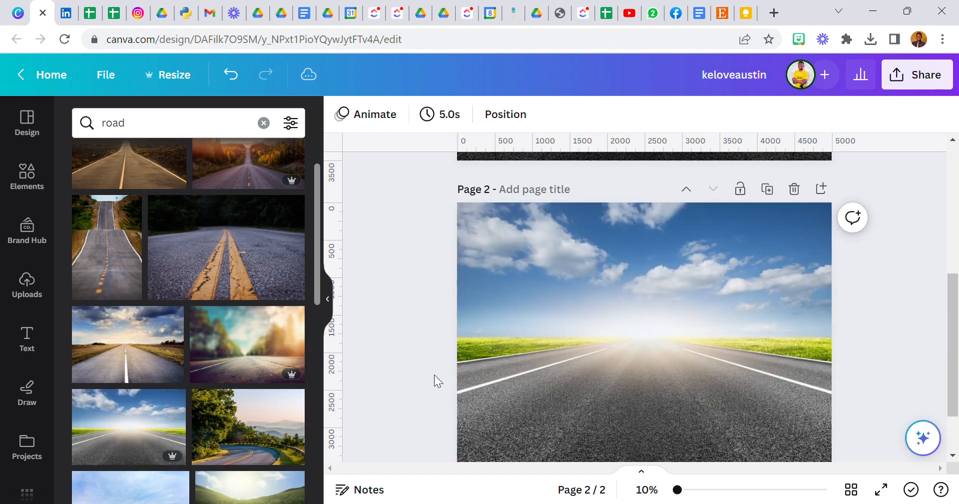
pyautogui.click(644, 330)
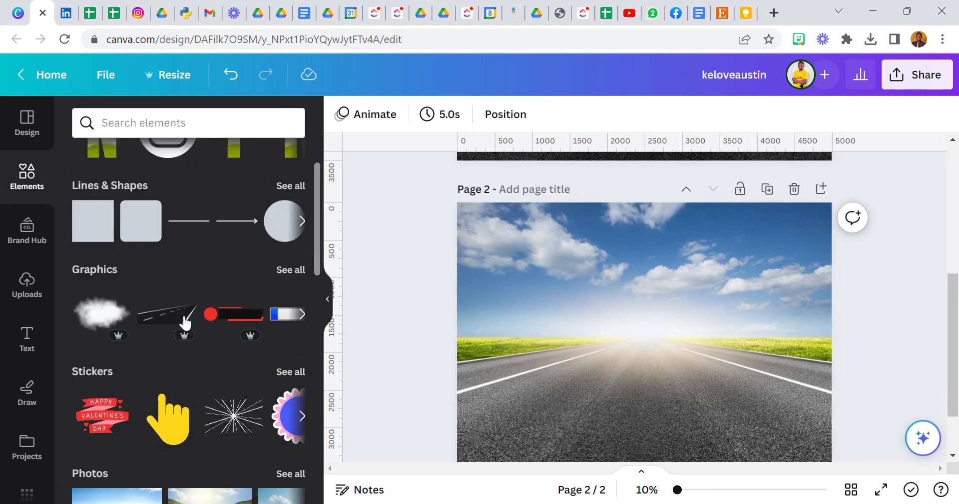
# Browse all Frames and search 'l' to find letter-L frames.
pyautogui.scroll(-3)
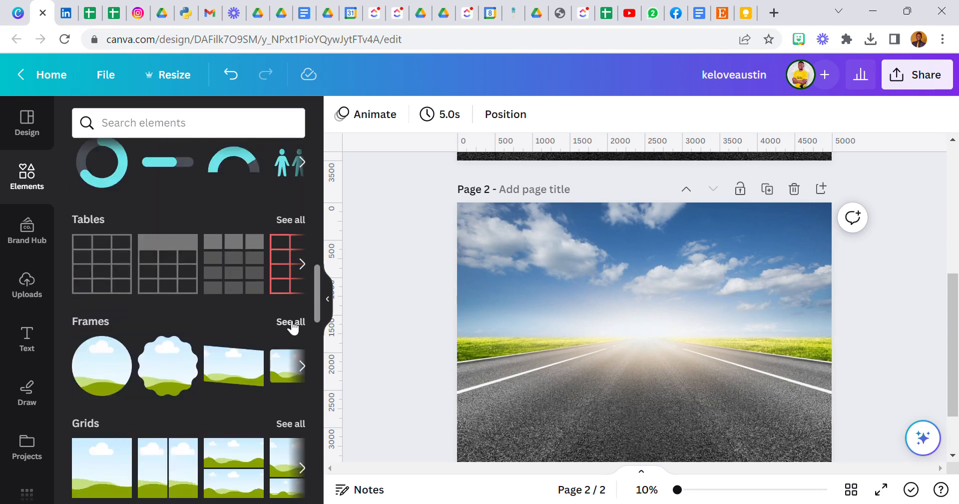
pyautogui.click(291, 322)
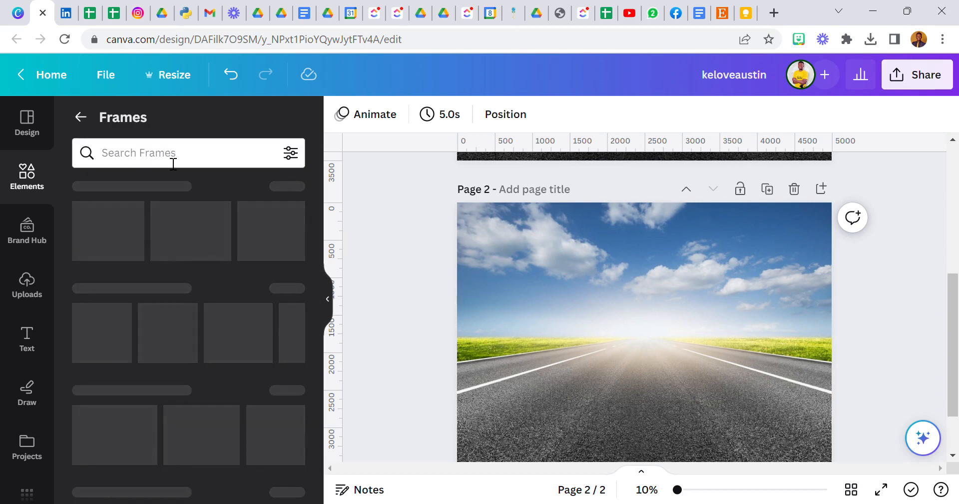
pyautogui.click(183, 153)
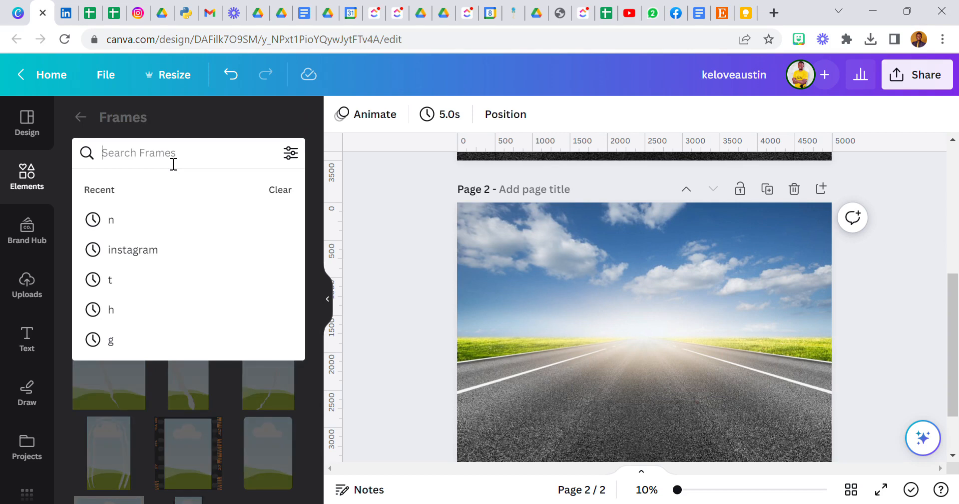
pyautogui.write('l')
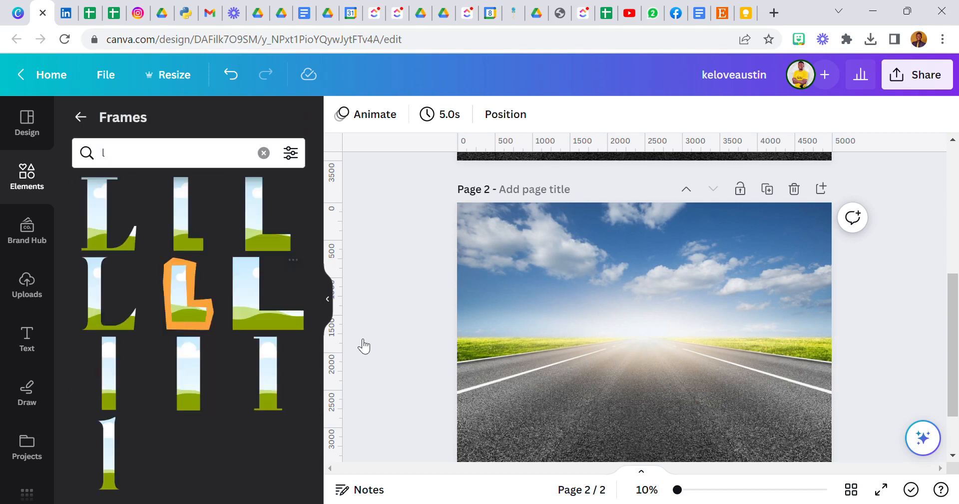
pyautogui.moveTo(204, 282)
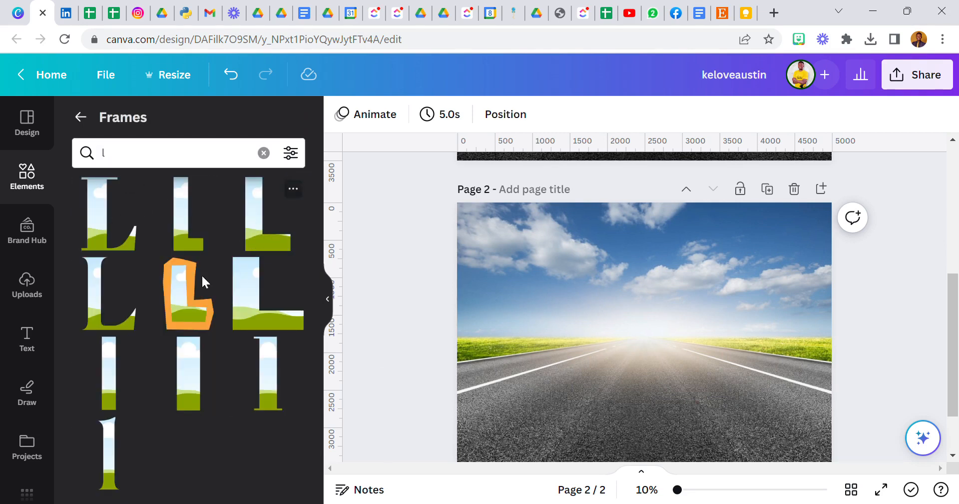
pyautogui.moveTo(220, 303)
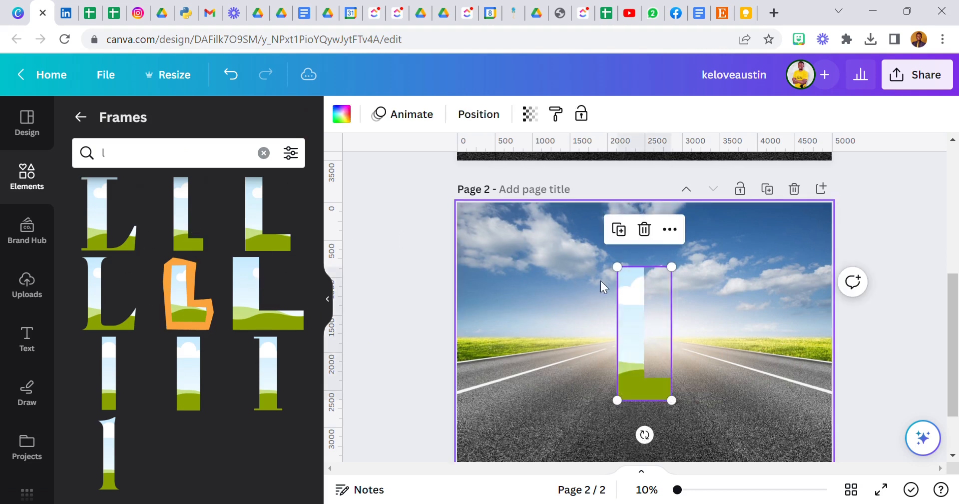
# Add I, G, H and T letter frames and arrange them in a row after the L.
pyautogui.moveTo(644, 334); pyautogui.dragTo(534, 340)
pyautogui.write('i')
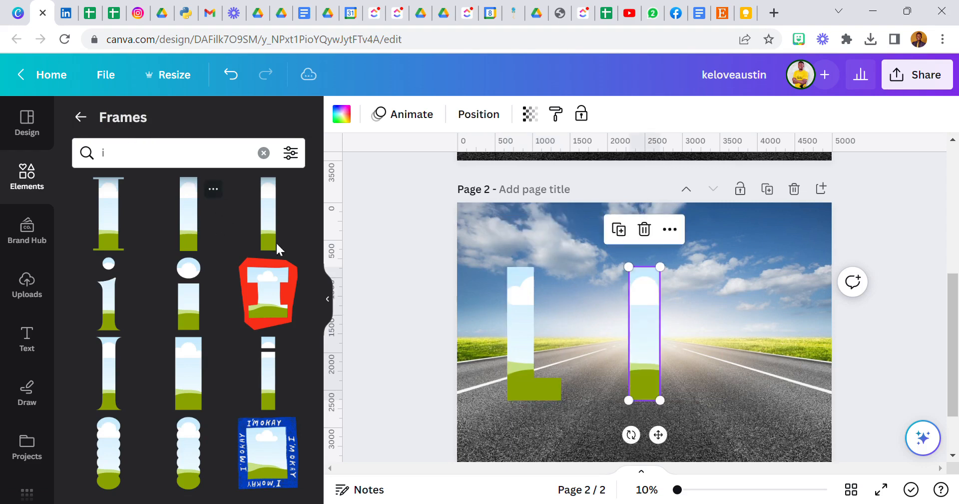
pyautogui.moveTo(644, 334); pyautogui.dragTo(600, 313)
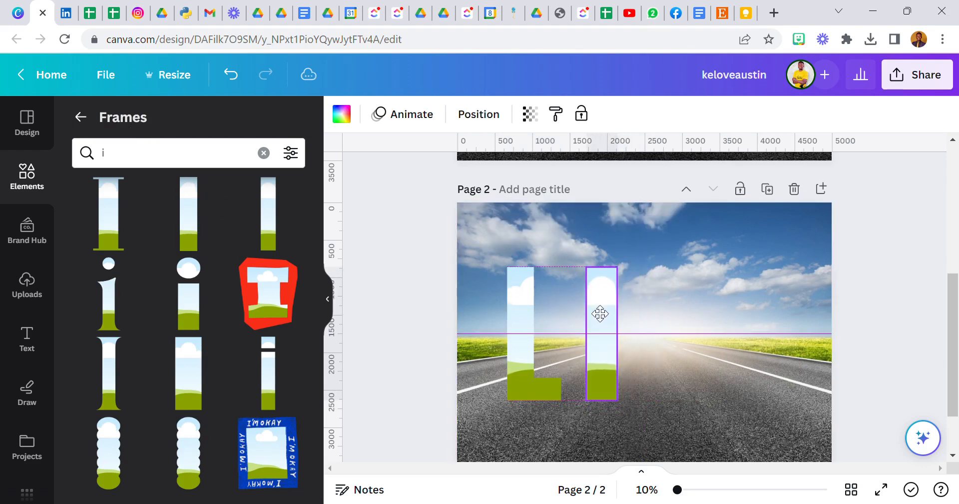
pyautogui.click(600, 313)
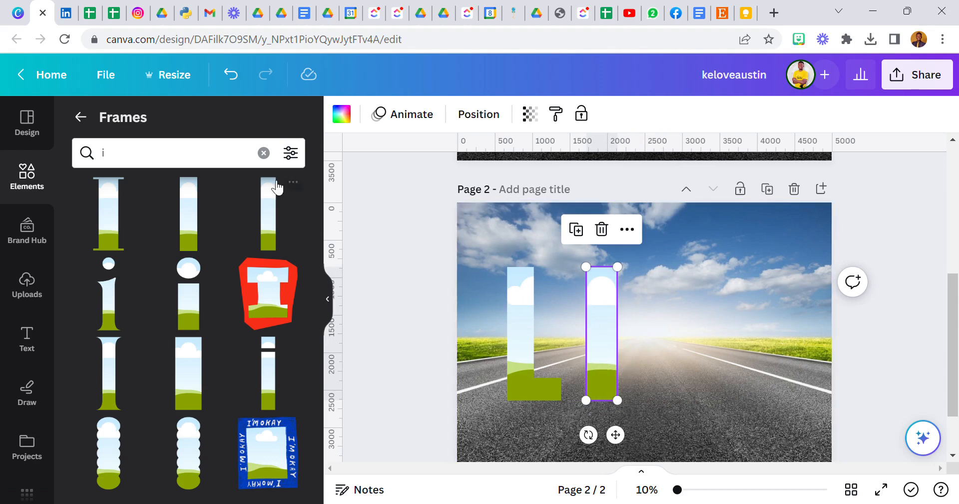
pyautogui.write('g')
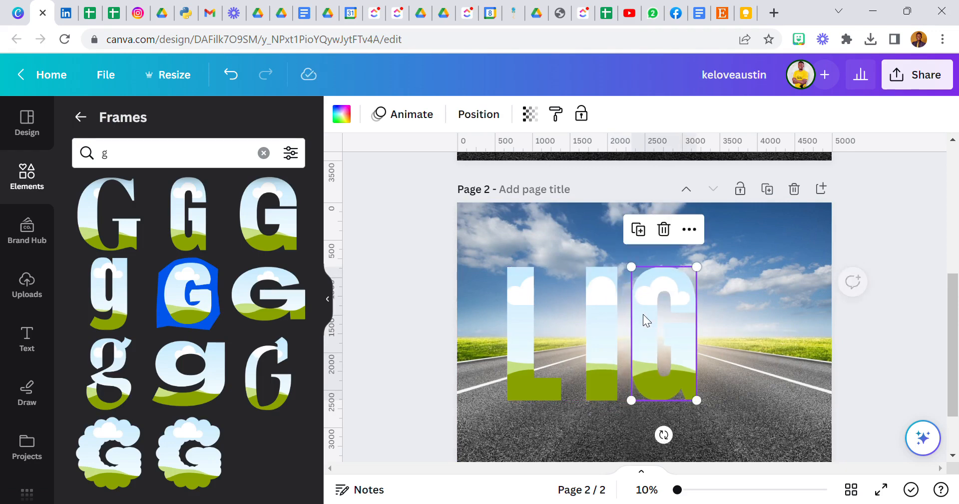
pyautogui.click(153, 153)
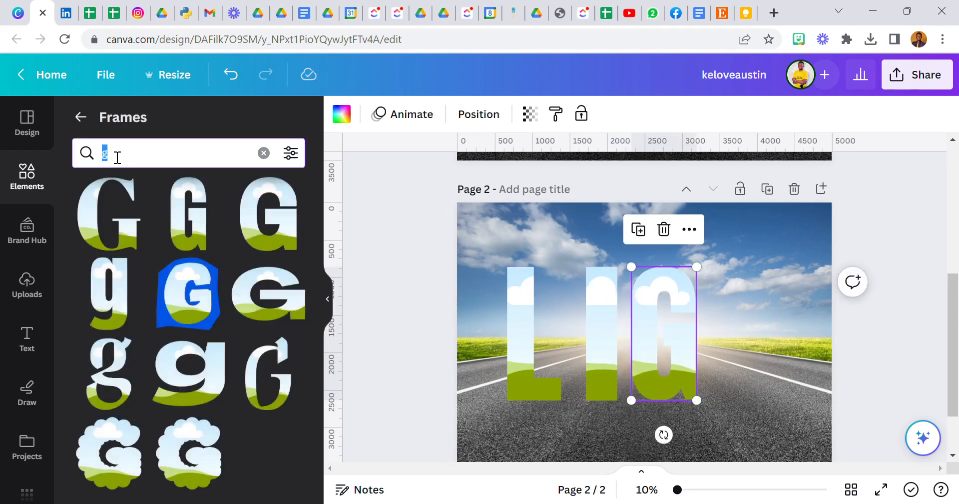
pyautogui.write('h')
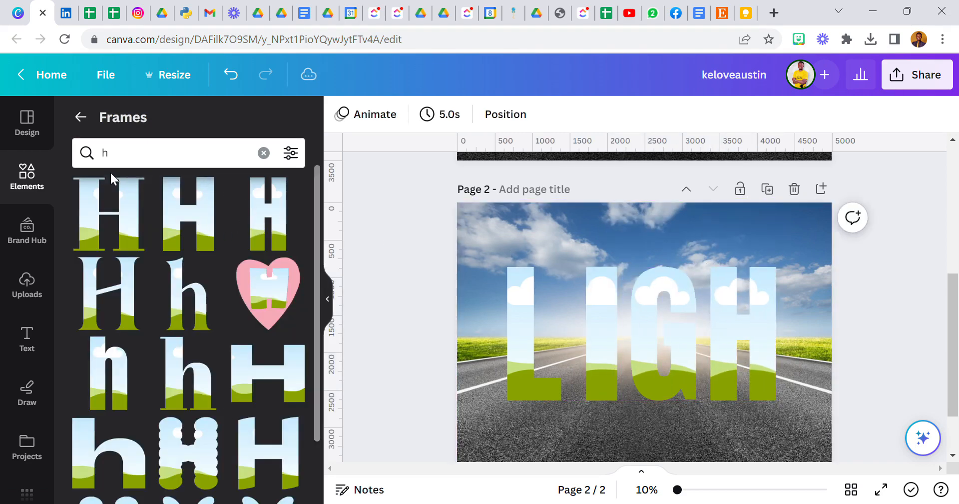
pyautogui.write('t')
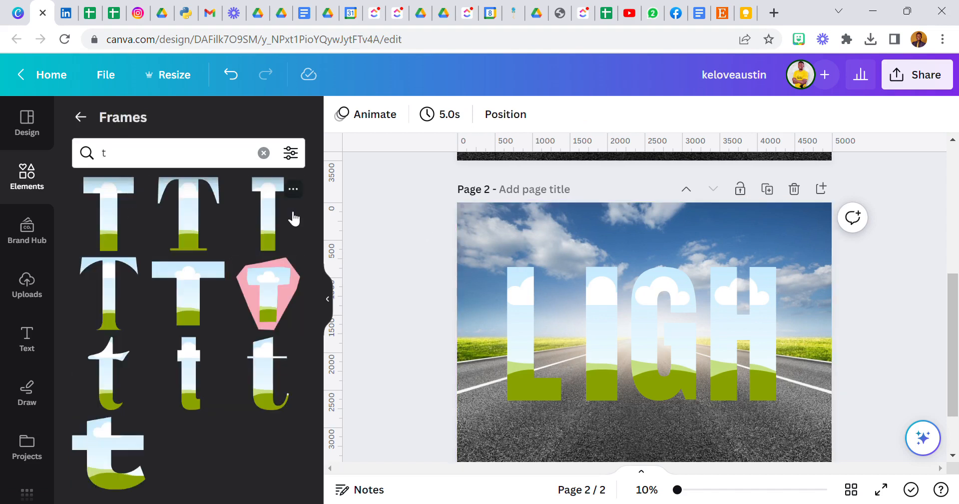
pyautogui.click(805, 334)
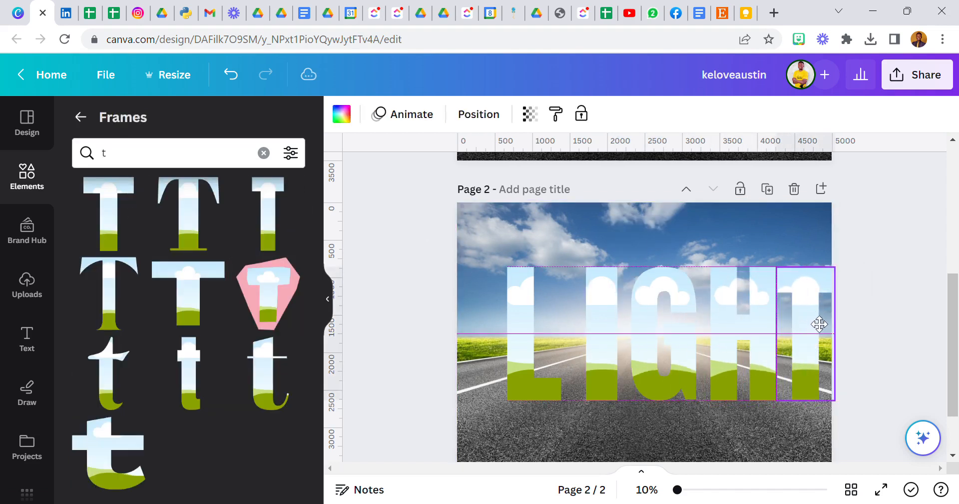
pyautogui.moveTo(807, 324); pyautogui.dragTo(541, 329)
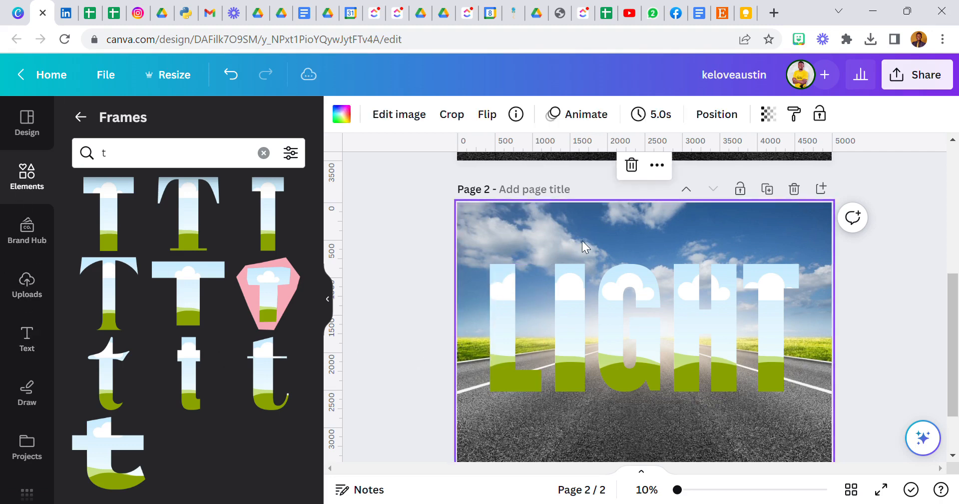
# Fill the L frame with the 'road' photo, enlarged to match the background.
pyautogui.click(581, 247)
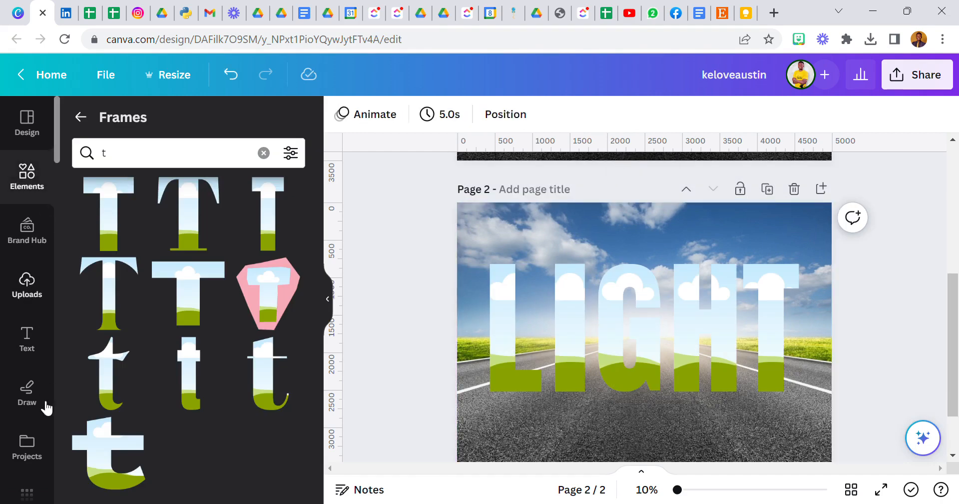
pyautogui.scroll(-3)
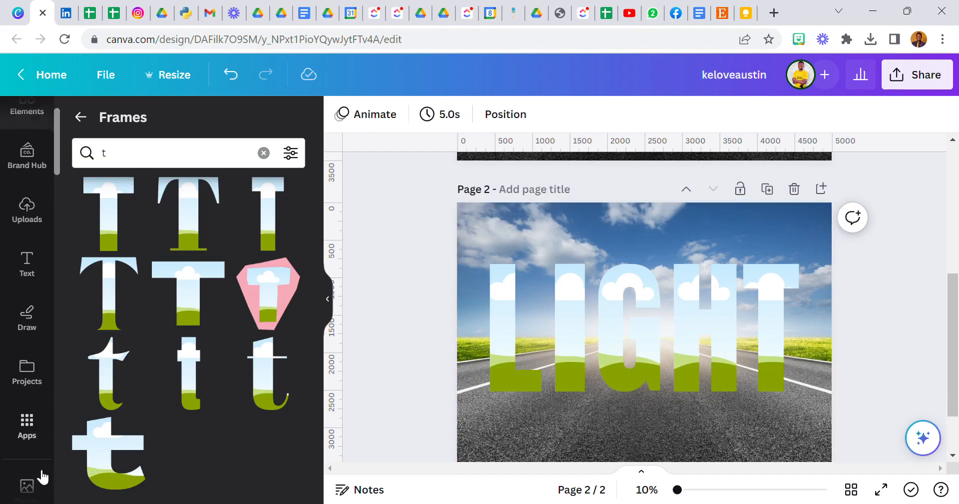
pyautogui.write('road')
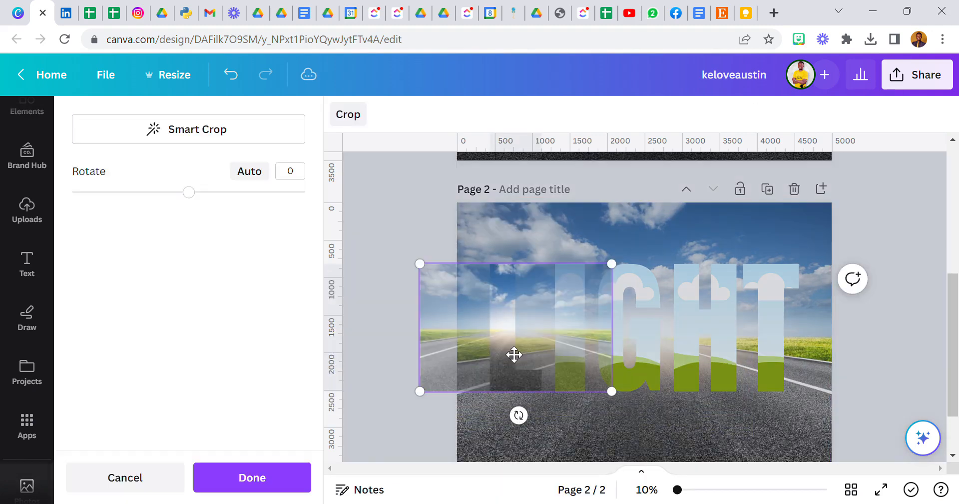
pyautogui.moveTo(514, 355); pyautogui.dragTo(529, 317)
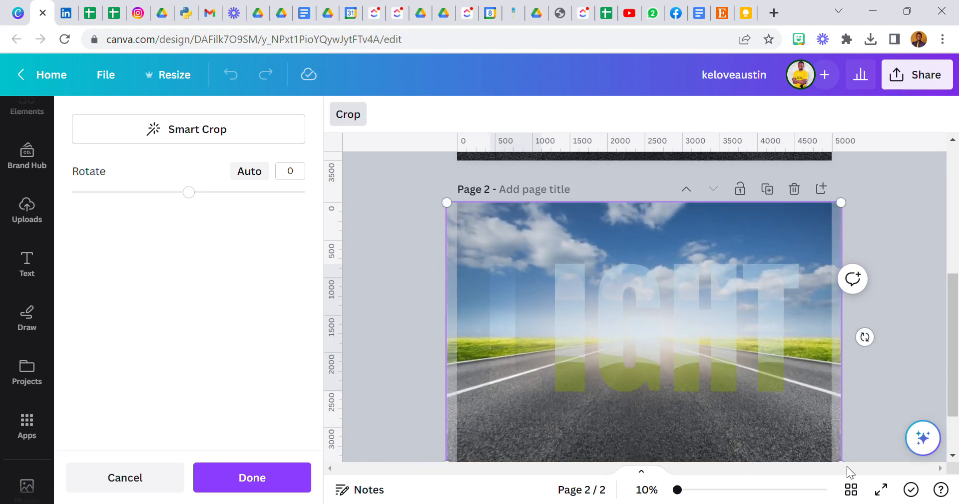
pyautogui.click(251, 478)
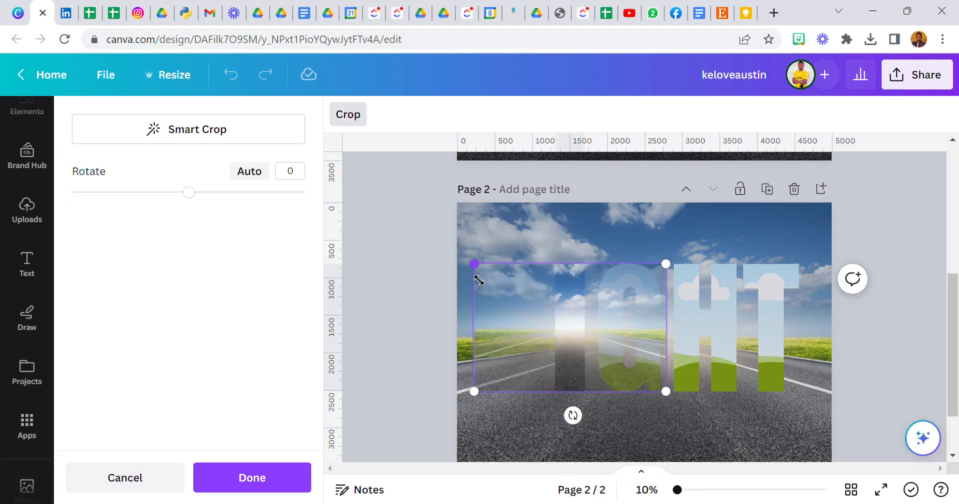
# Stretch the road photo inside the I to cover the page.
pyautogui.moveTo(475, 264); pyautogui.dragTo(448, 246)
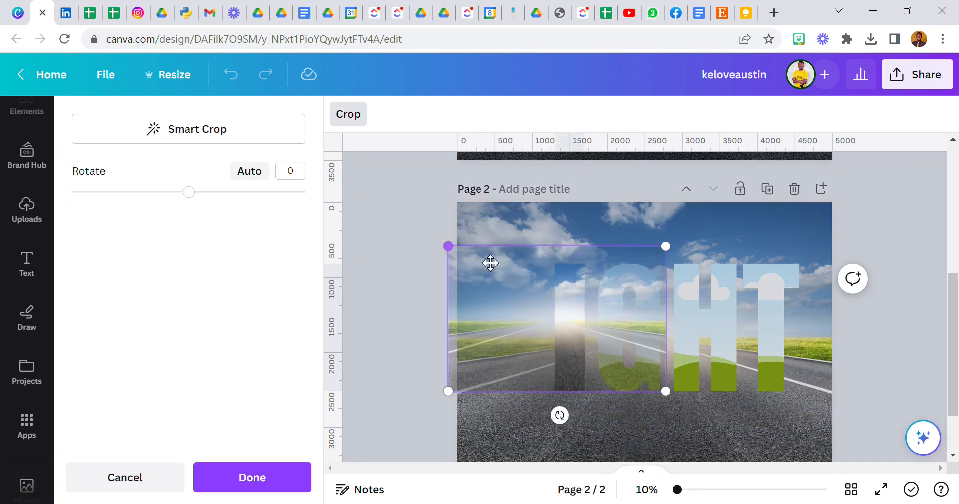
pyautogui.moveTo(666, 246); pyautogui.dragTo(729, 204)
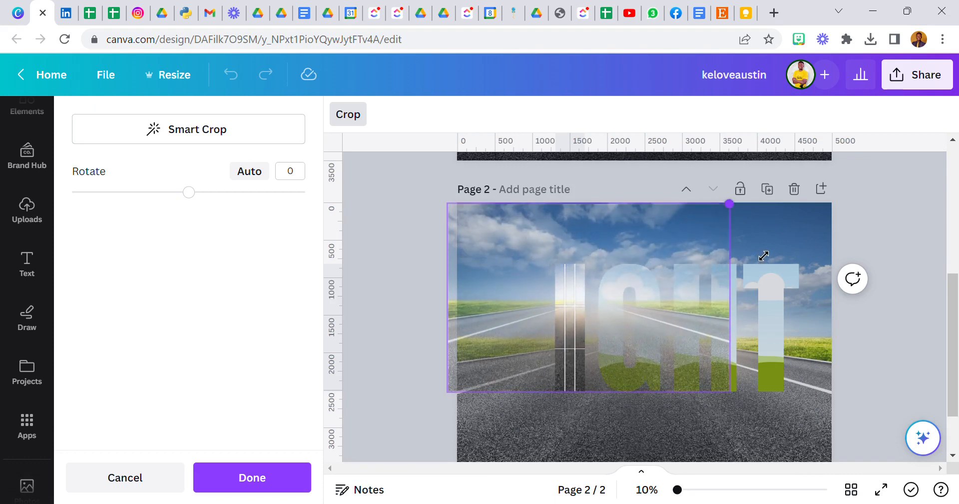
pyautogui.moveTo(728, 204); pyautogui.dragTo(815, 447)
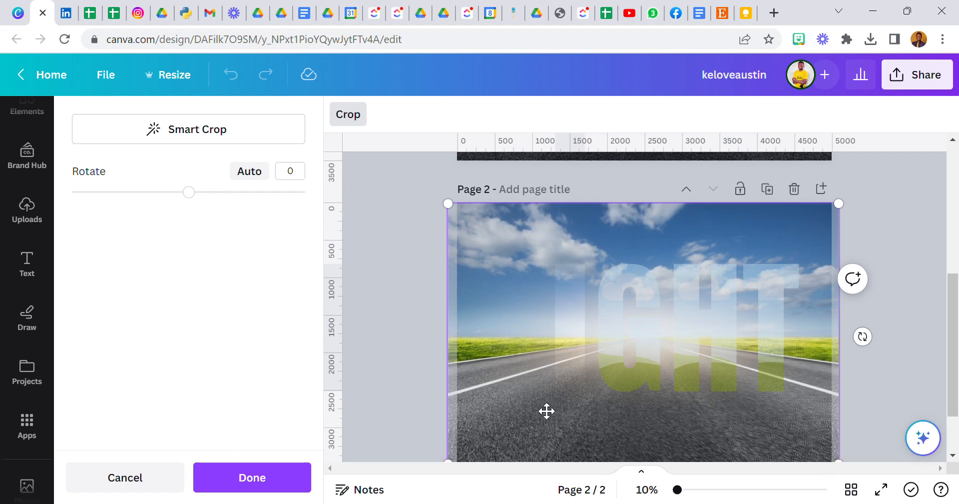
pyautogui.click(251, 478)
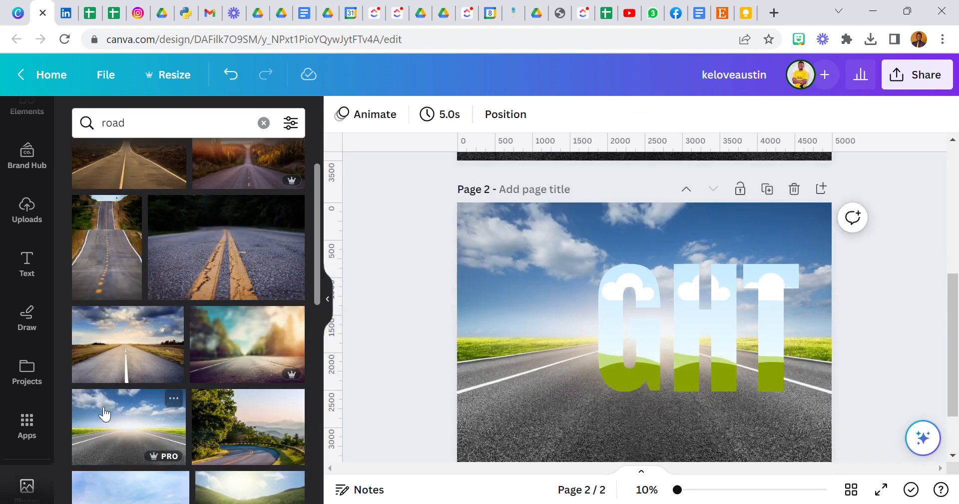
# Fill the G with the road photo, enlarged and aligned with the background road.
pyautogui.click(629, 330)
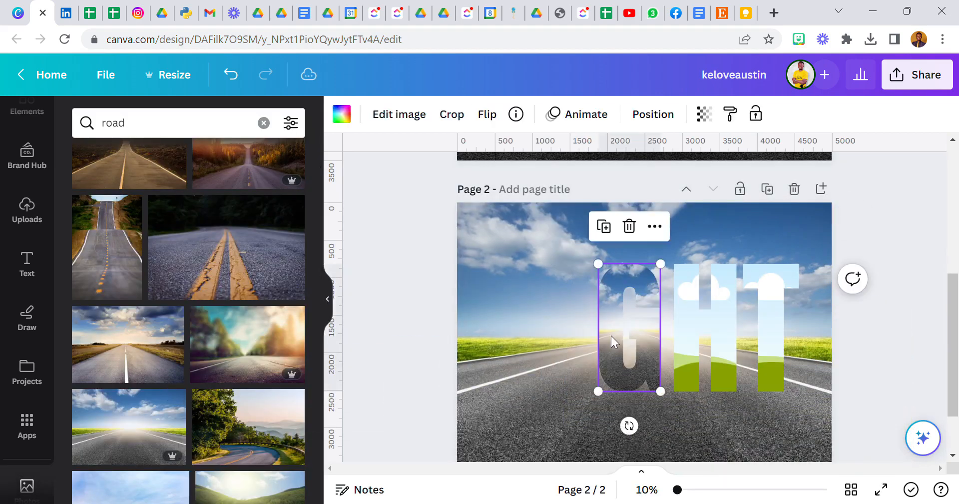
pyautogui.click(452, 115)
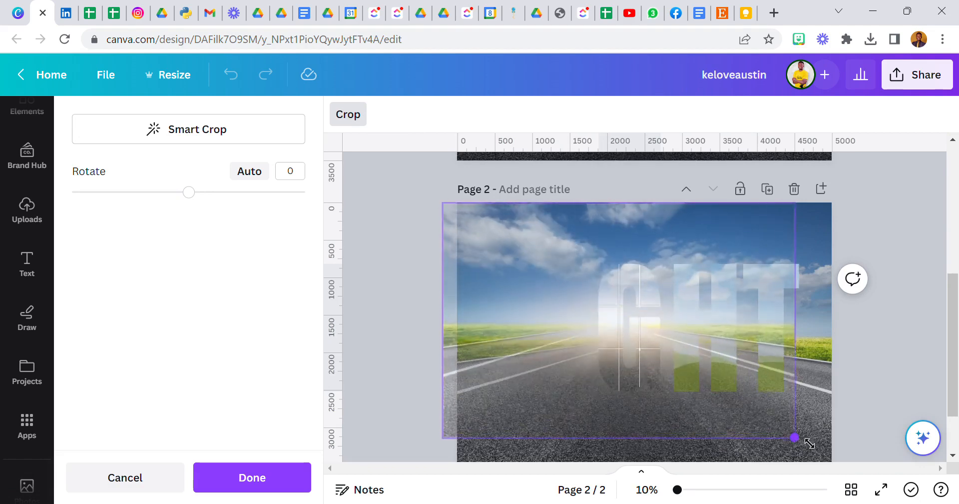
pyautogui.moveTo(795, 437); pyautogui.dragTo(846, 463)
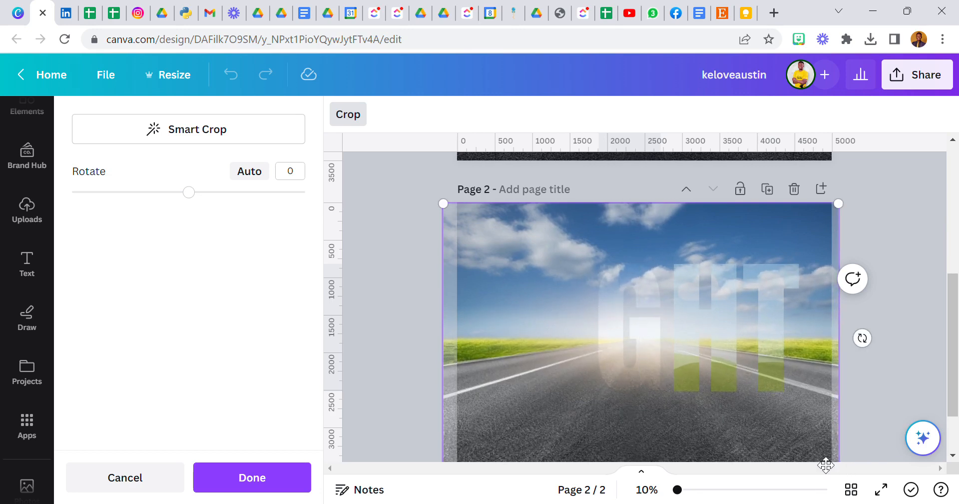
pyautogui.click(252, 477)
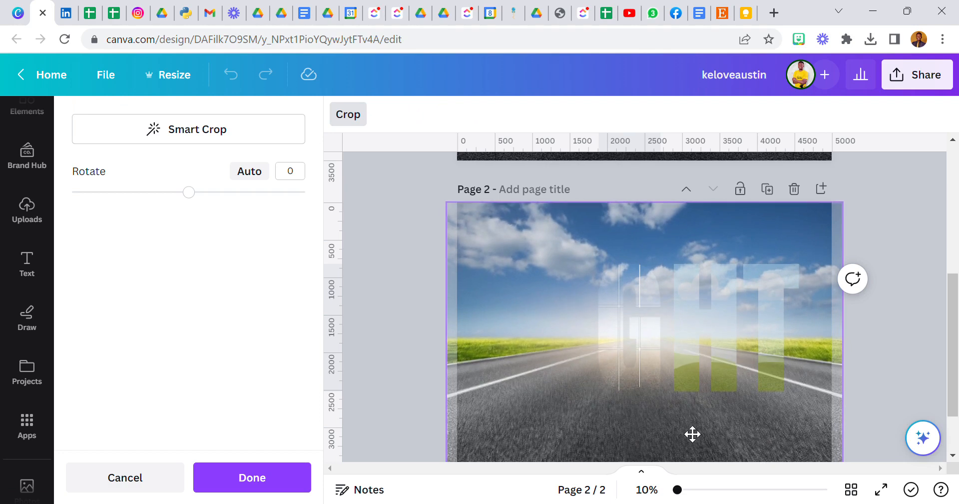
pyautogui.moveTo(693, 435); pyautogui.dragTo(697, 435)
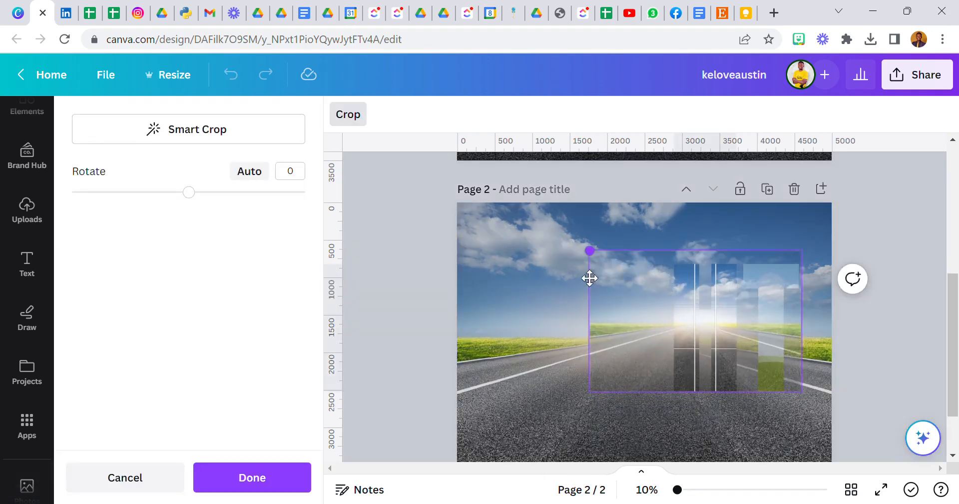
# Stretch the H's road photo and fine-tune it to match the page edges.
pyautogui.moveTo(590, 251); pyautogui.dragTo(519, 204)
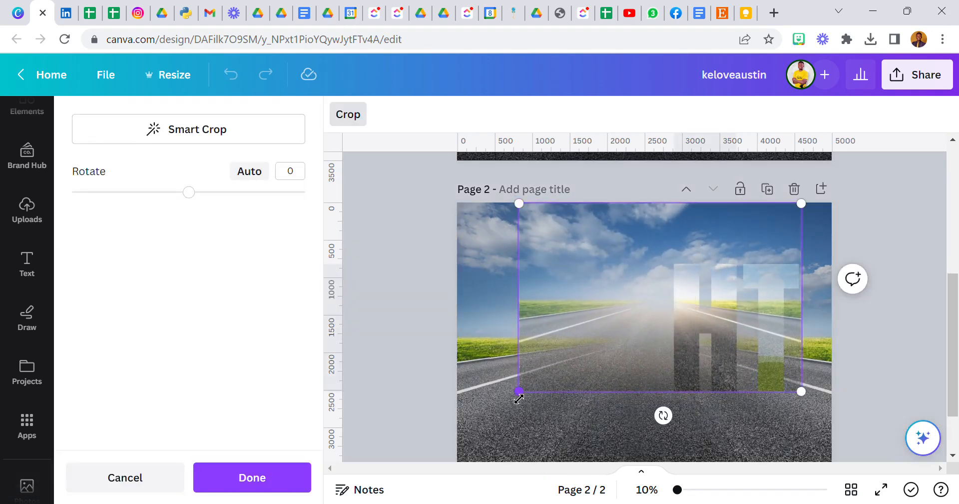
pyautogui.moveTo(519, 392); pyautogui.dragTo(445, 441)
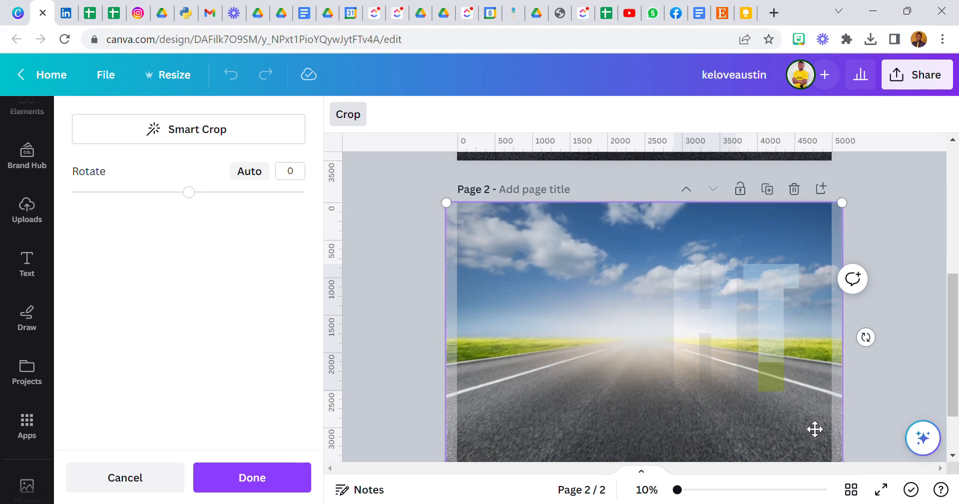
pyautogui.scroll(-3)
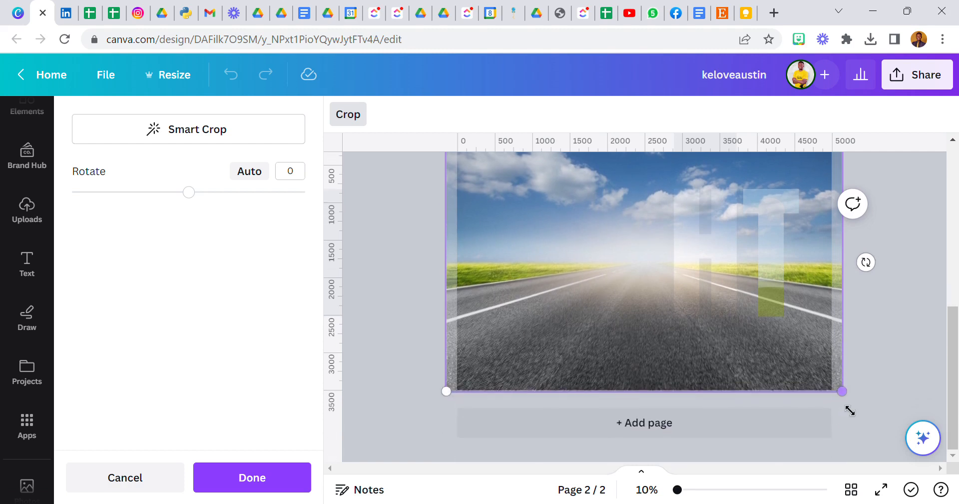
pyautogui.moveTo(841, 391); pyautogui.dragTo(838, 388)
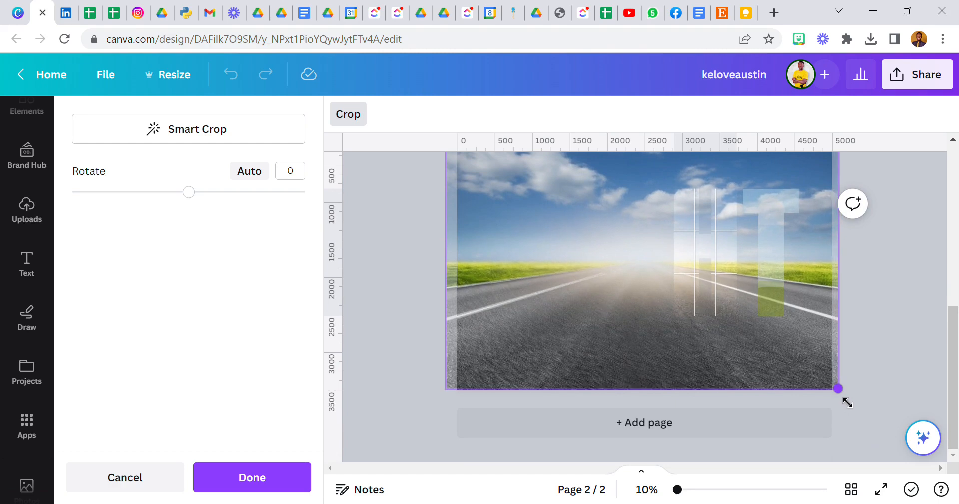
pyautogui.moveTo(839, 388); pyautogui.dragTo(840, 390)
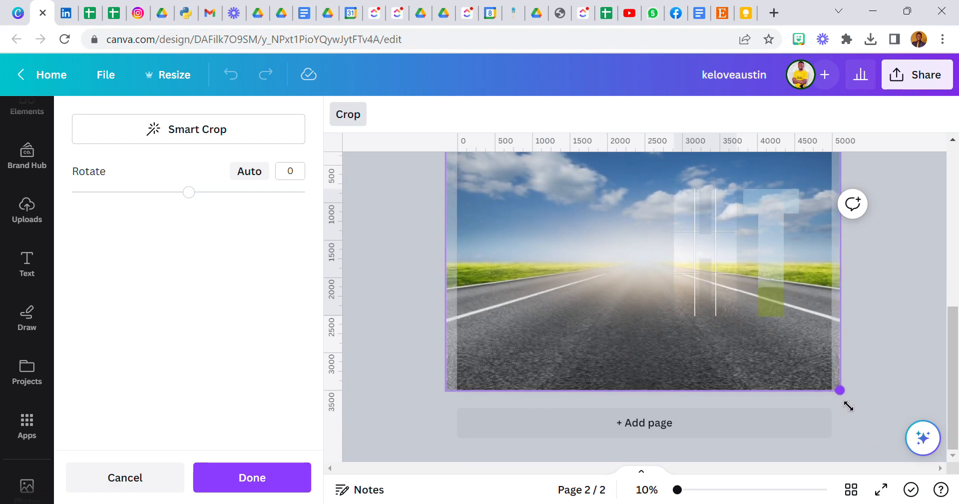
pyautogui.click(251, 477)
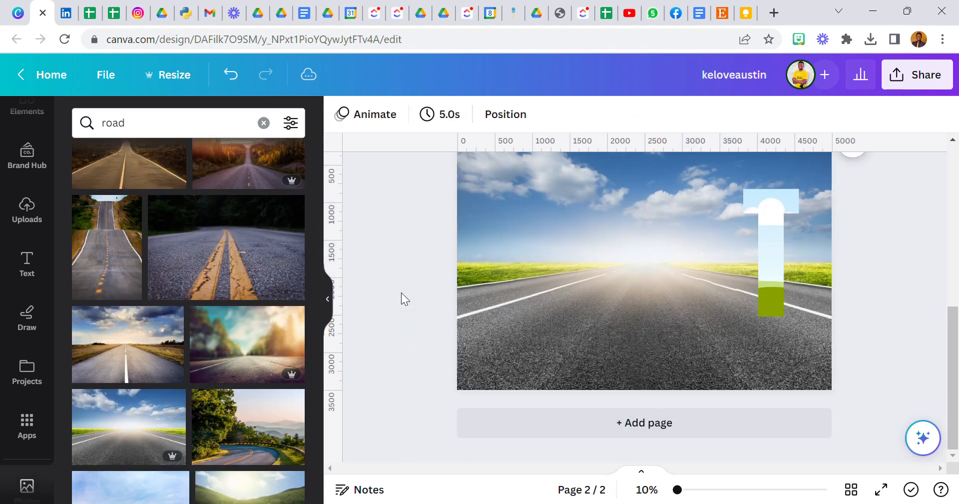
# Fill the T with the road photo, enlarged and aligned to the page background.
pyautogui.click(705, 251)
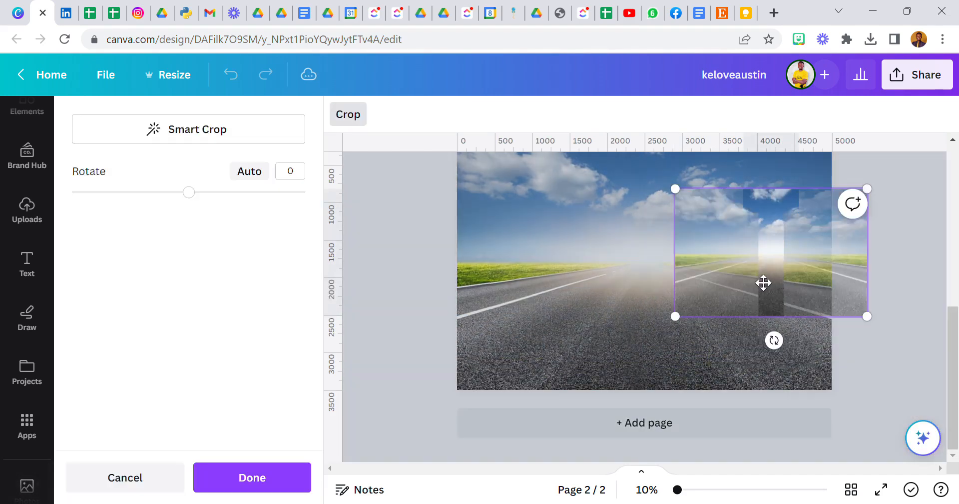
pyautogui.moveTo(675, 316); pyautogui.dragTo(569, 387)
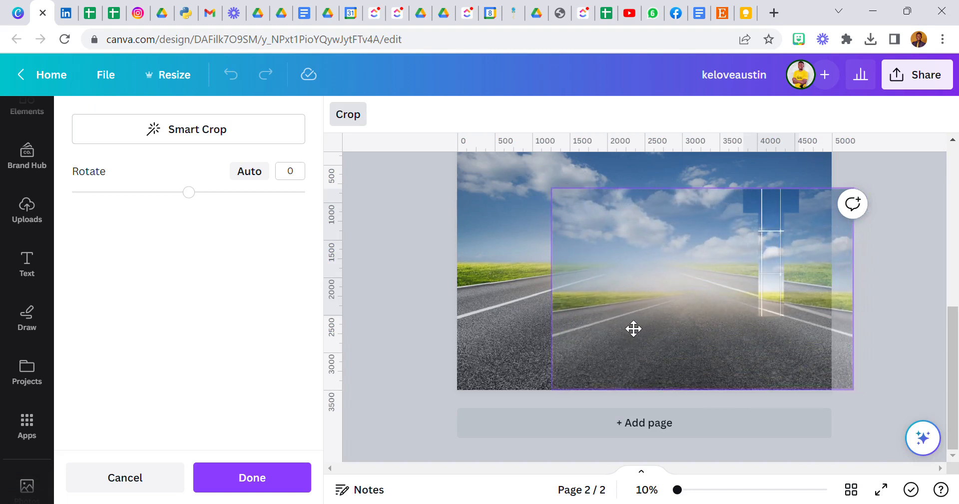
pyautogui.scroll(-3)
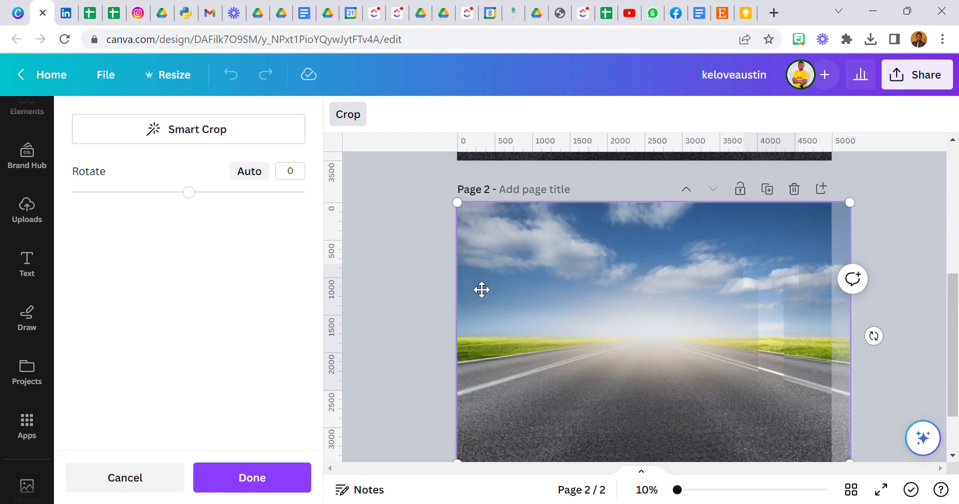
pyautogui.moveTo(482, 289); pyautogui.dragTo(606, 381)
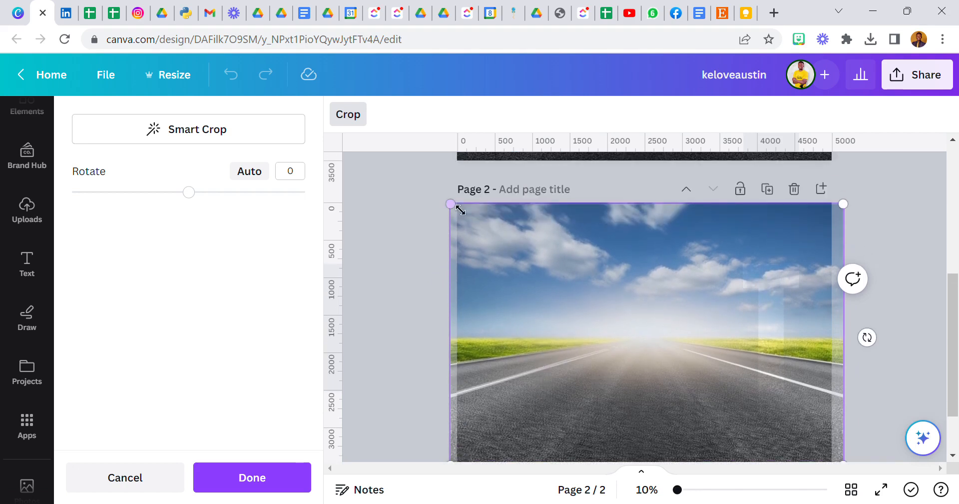
pyautogui.moveTo(452, 204); pyautogui.dragTo(447, 201)
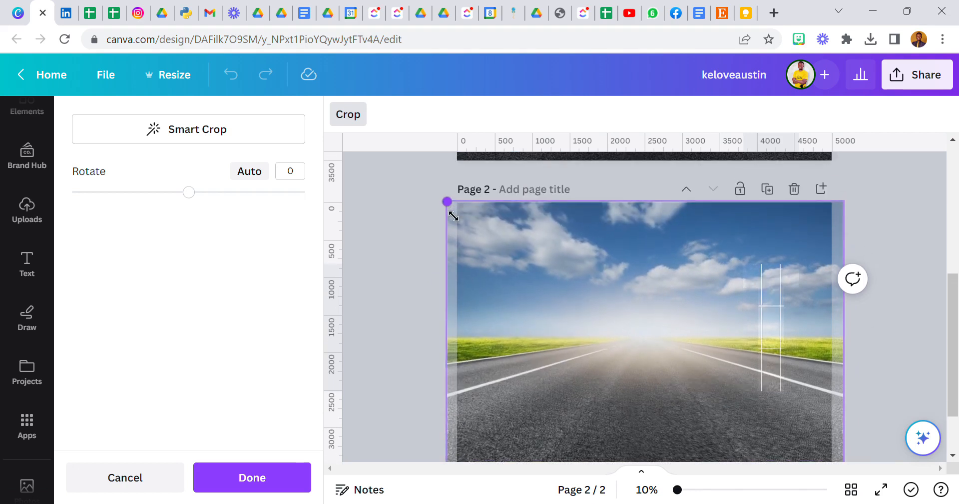
pyautogui.click(251, 477)
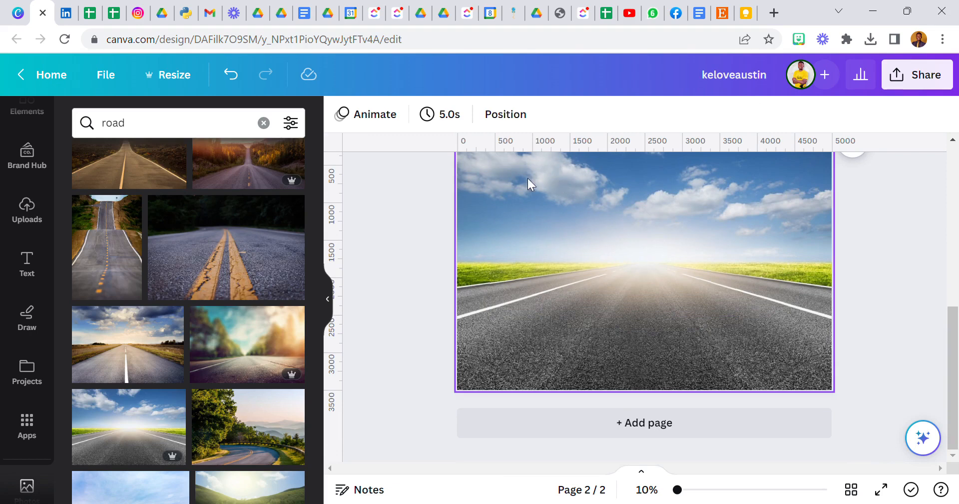
pyautogui.moveTo(665, 264)
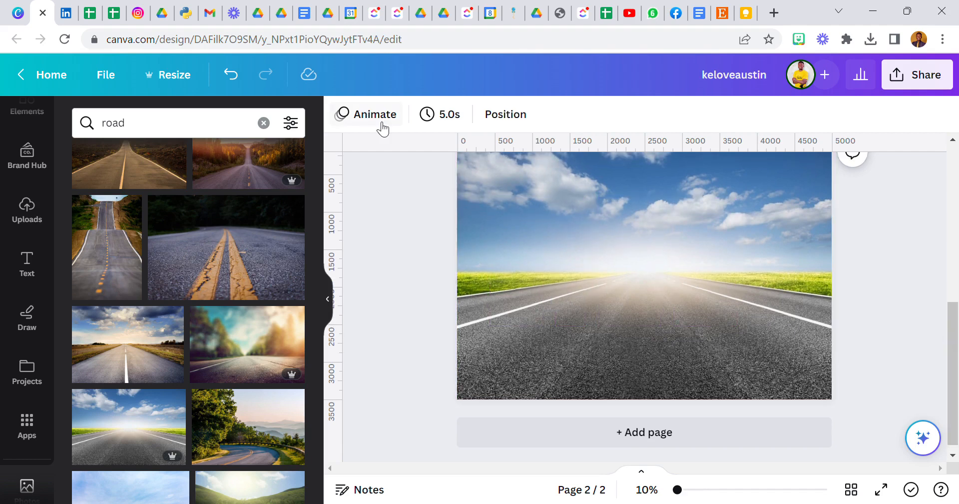
# Set the page background to black and lower the road photo's transparency.
pyautogui.click(645, 275)
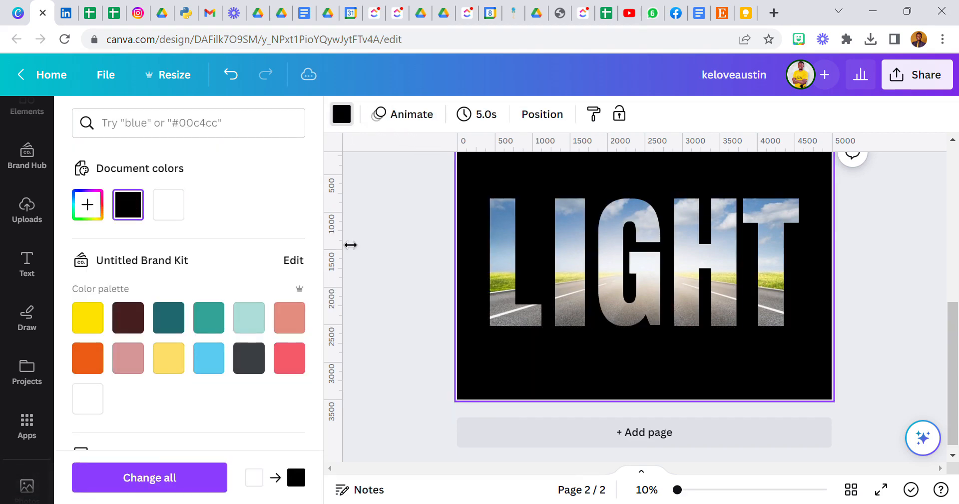
pyautogui.write('road')
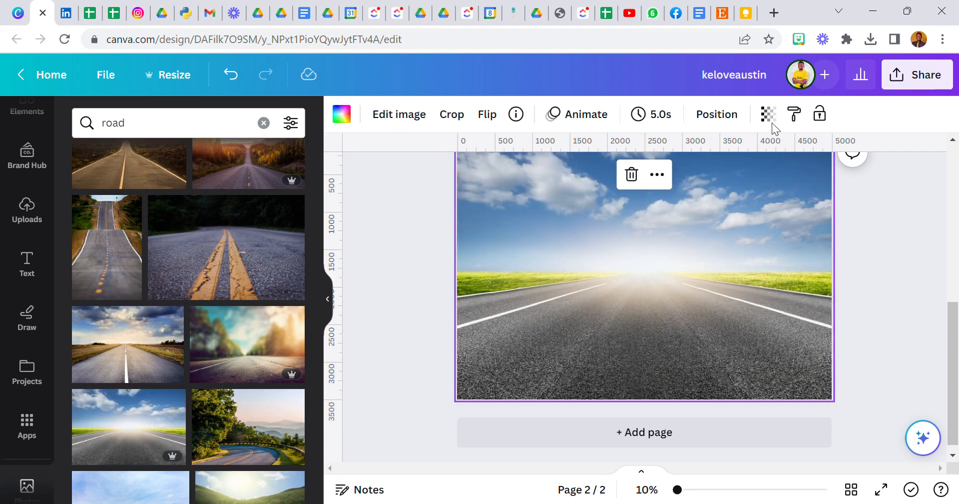
pyautogui.click(768, 114)
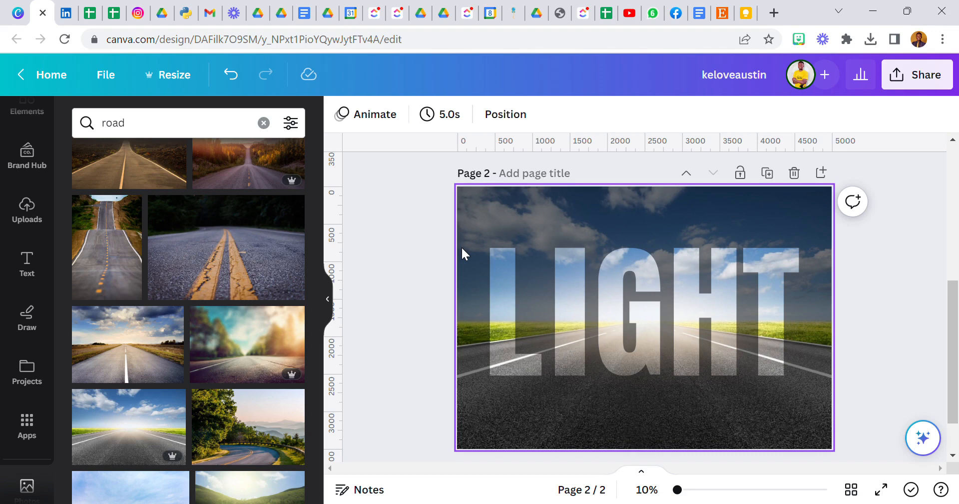
pyautogui.click(656, 310)
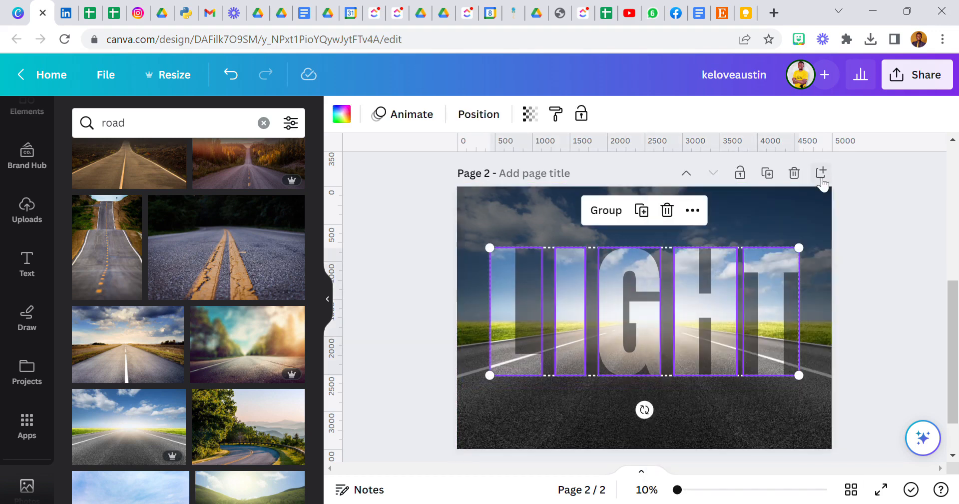
# Add page 3 on black and fill the LIGHT letter frames with solid white.
pyautogui.click(821, 174)
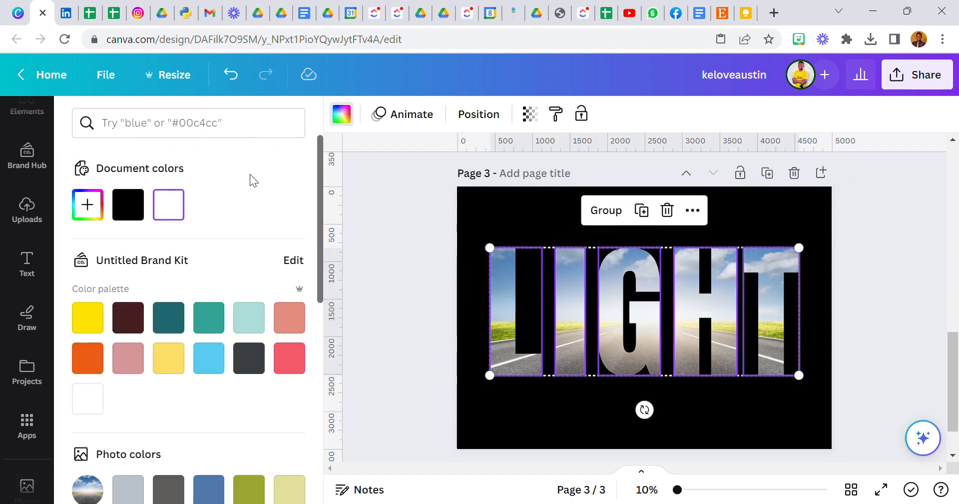
pyautogui.click(168, 204)
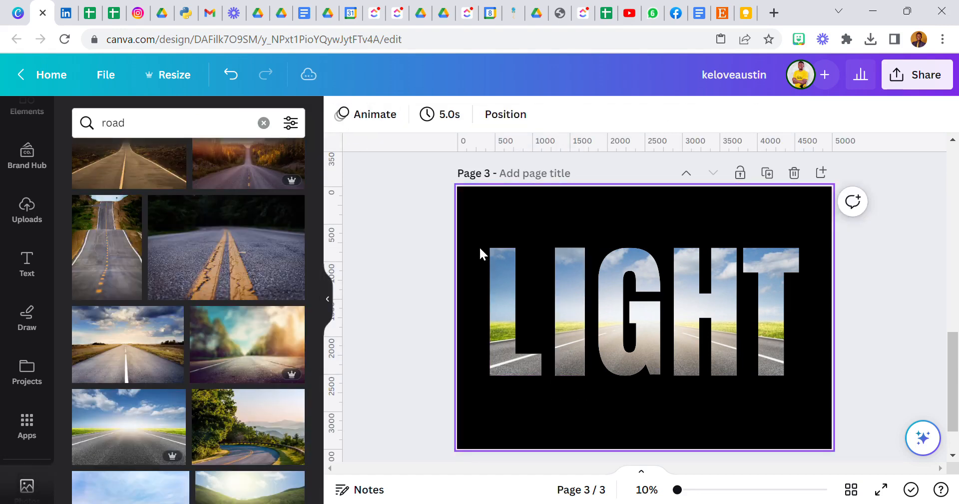
pyautogui.click(516, 305)
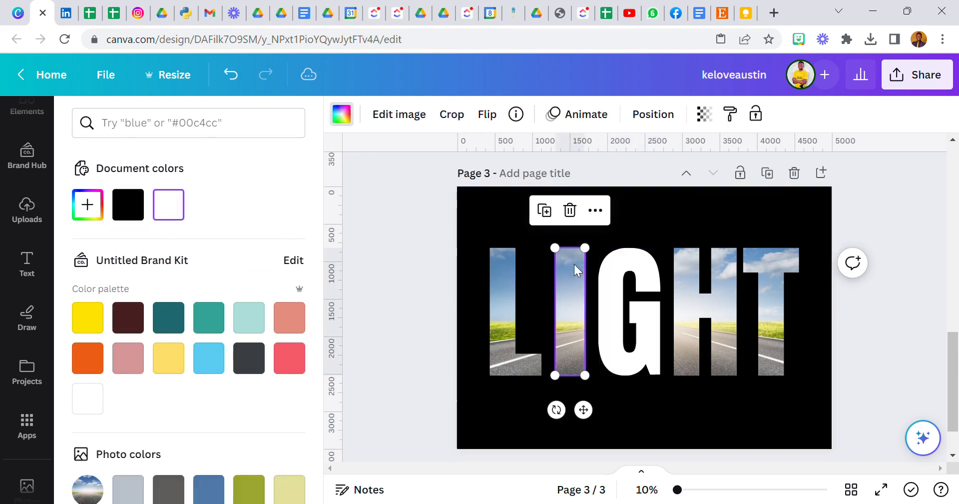
pyautogui.click(703, 313)
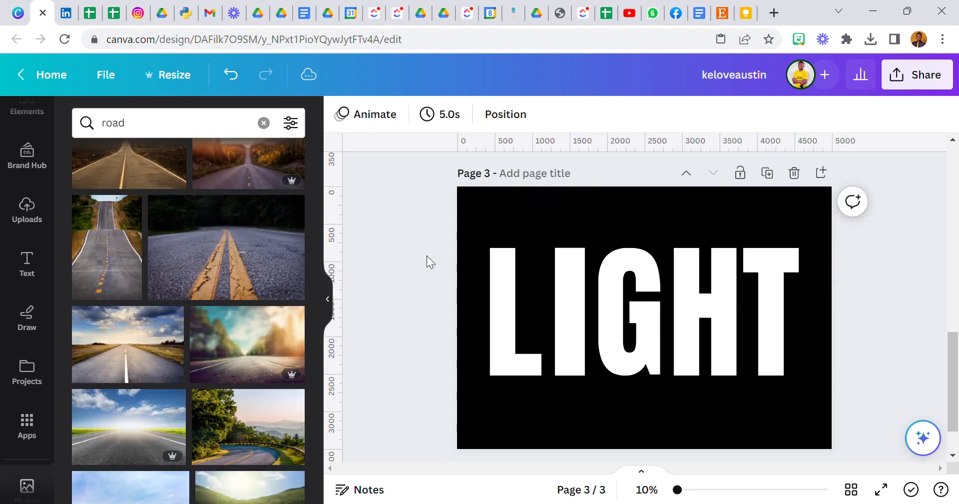
pyautogui.scroll(-3)
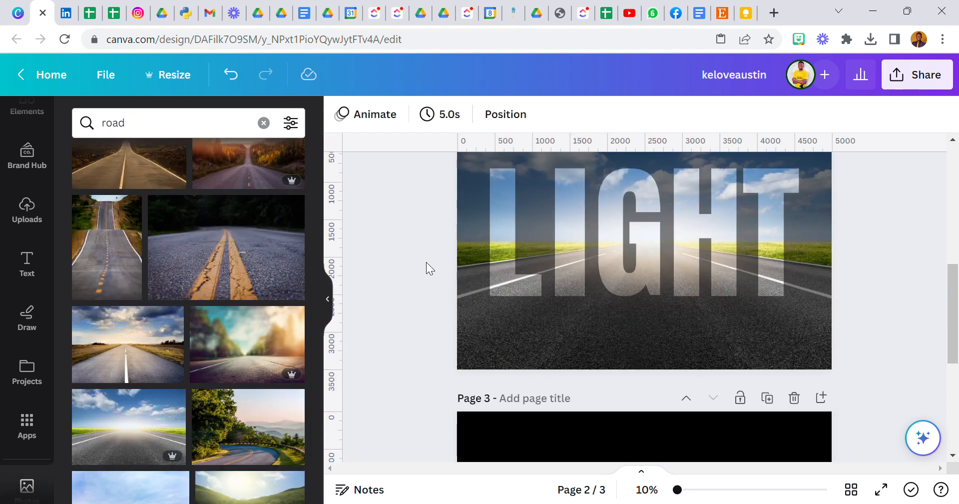
# Download page 3 as a PNG with a transparent background.
pyautogui.scroll(-3)
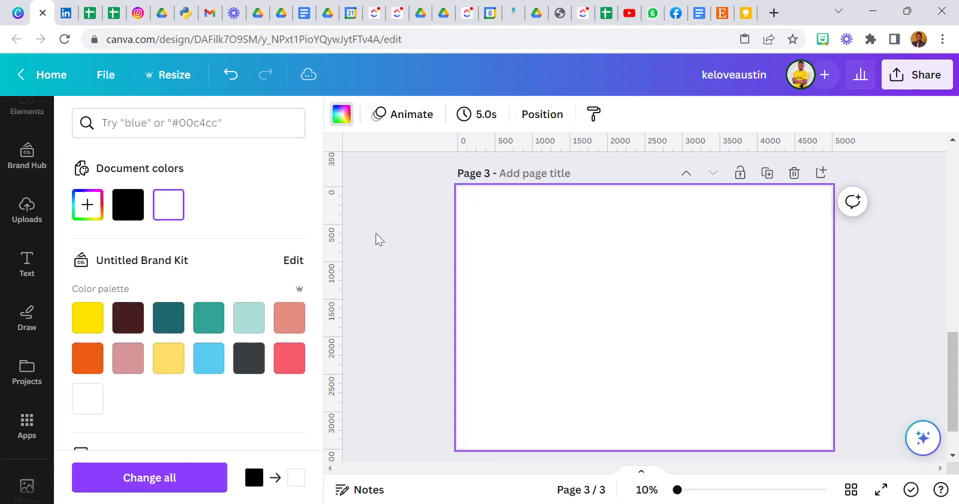
pyautogui.click(926, 74)
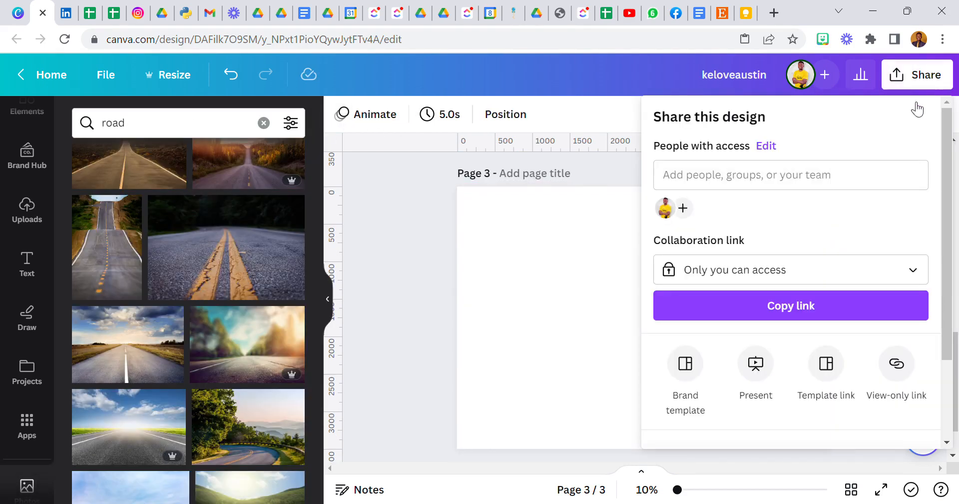
pyautogui.scroll(-3)
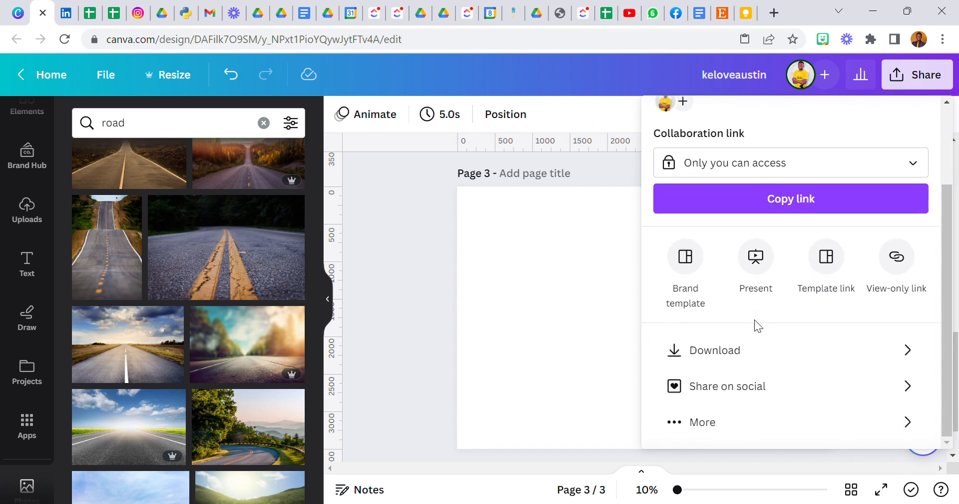
pyautogui.click(714, 349)
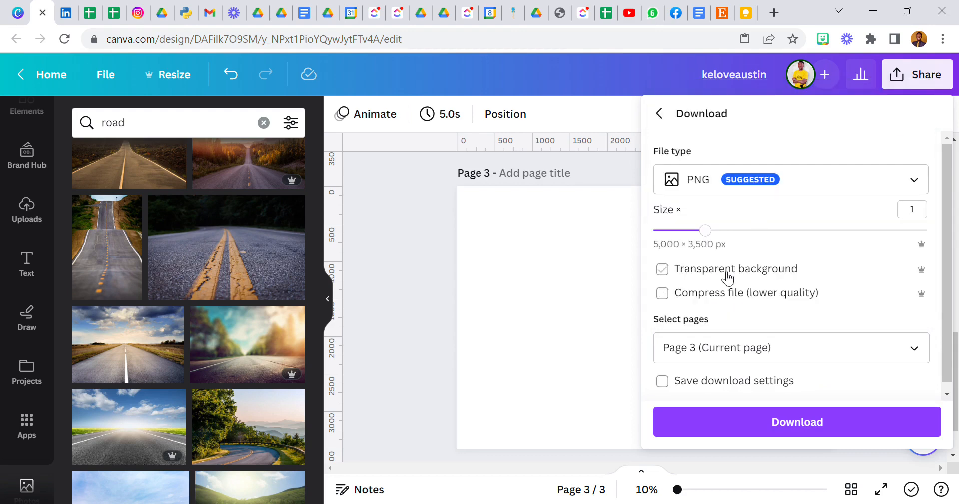
pyautogui.click(662, 269)
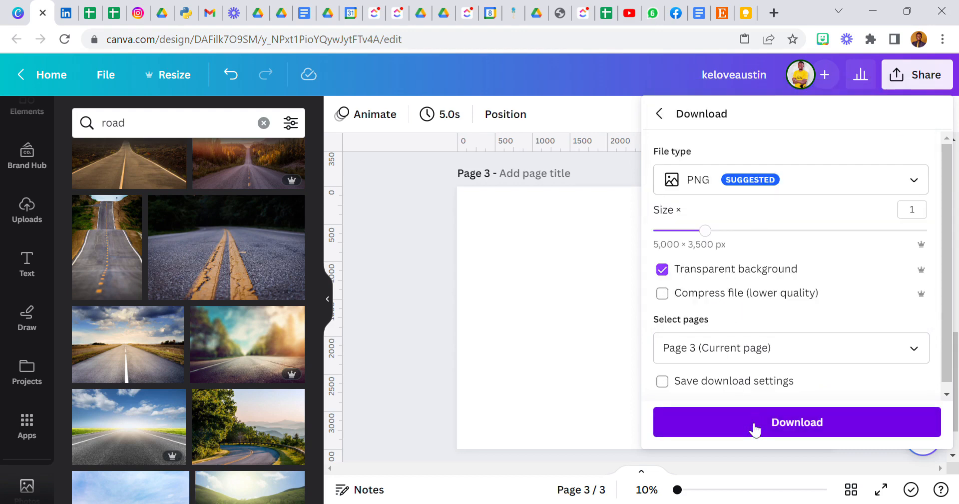
pyautogui.click(797, 422)
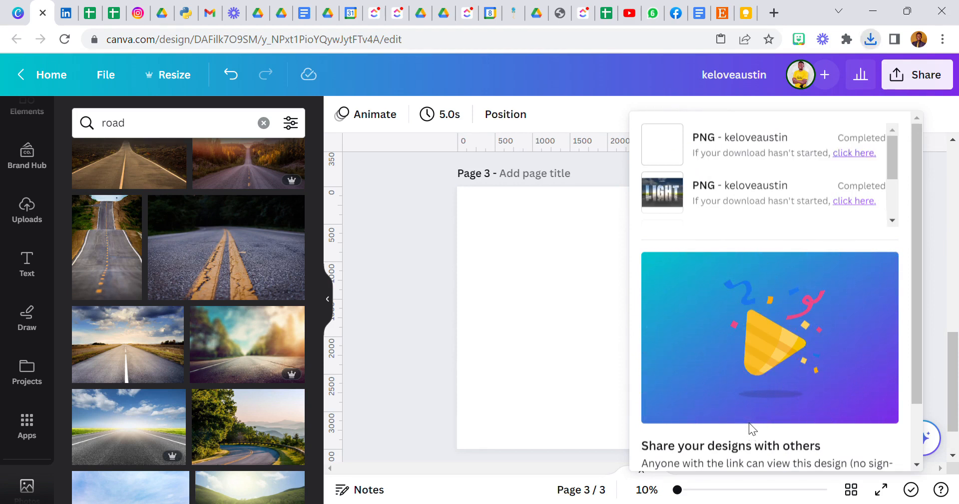
pyautogui.moveTo(835, 304)
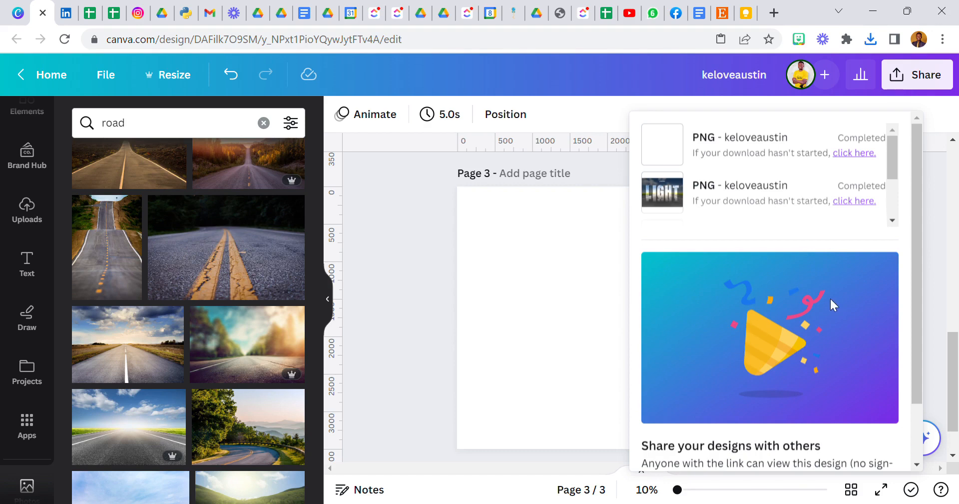
pyautogui.moveTo(443, 310)
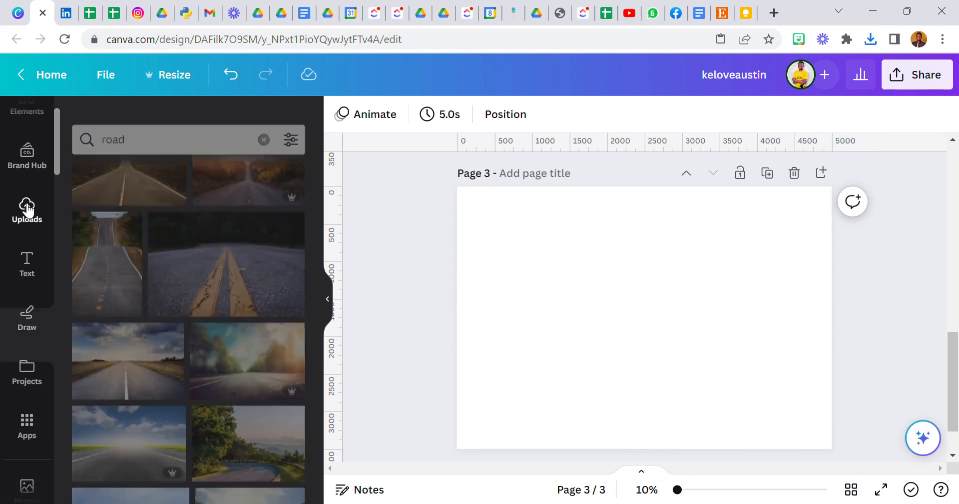
# Add the uploaded white LIGHT image to page 2 and stretch it over the road letters.
pyautogui.click(27, 210)
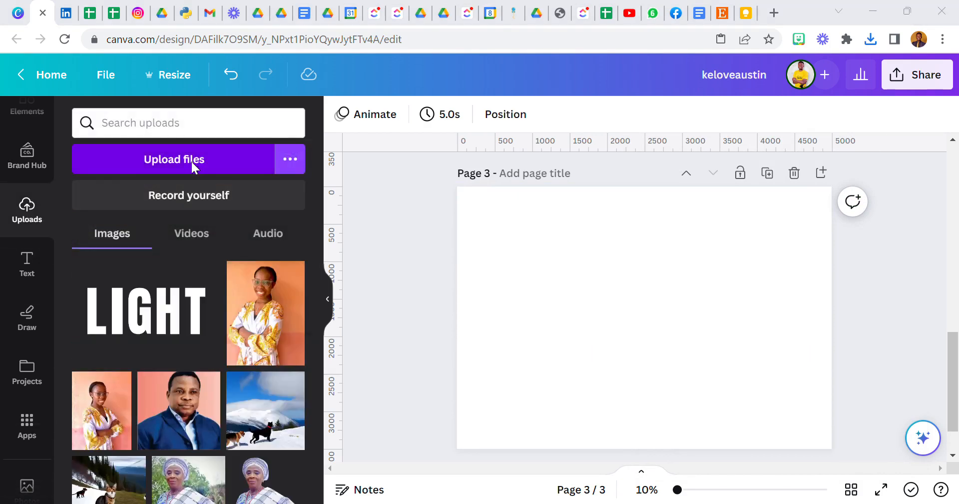
pyautogui.scroll(-3)
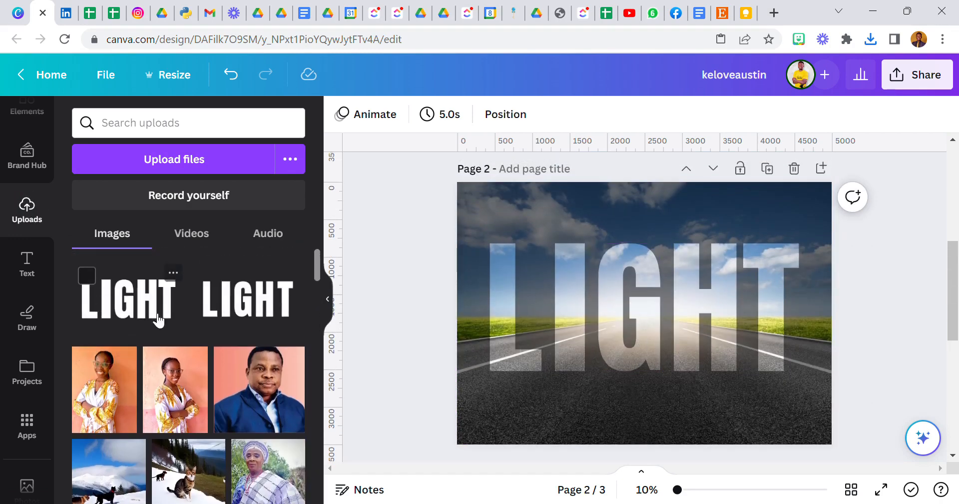
pyautogui.click(644, 312)
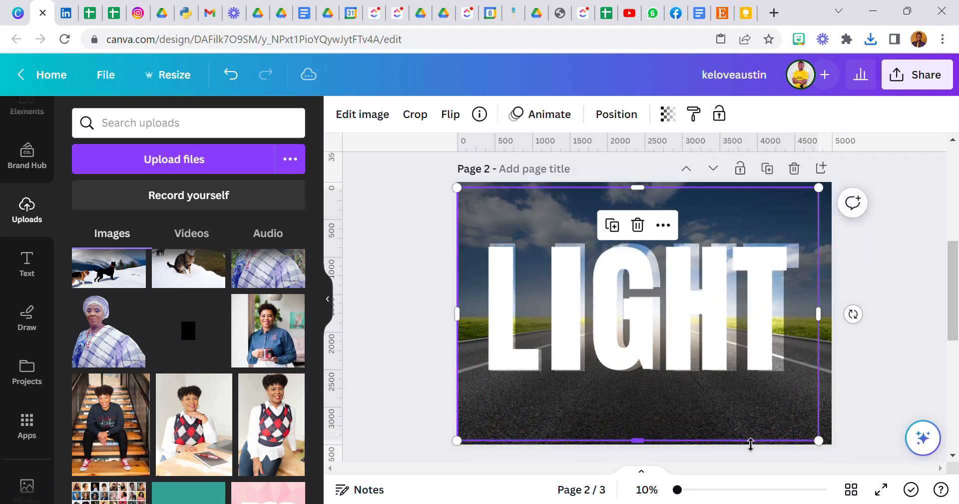
pyautogui.moveTo(638, 440); pyautogui.dragTo(637, 411)
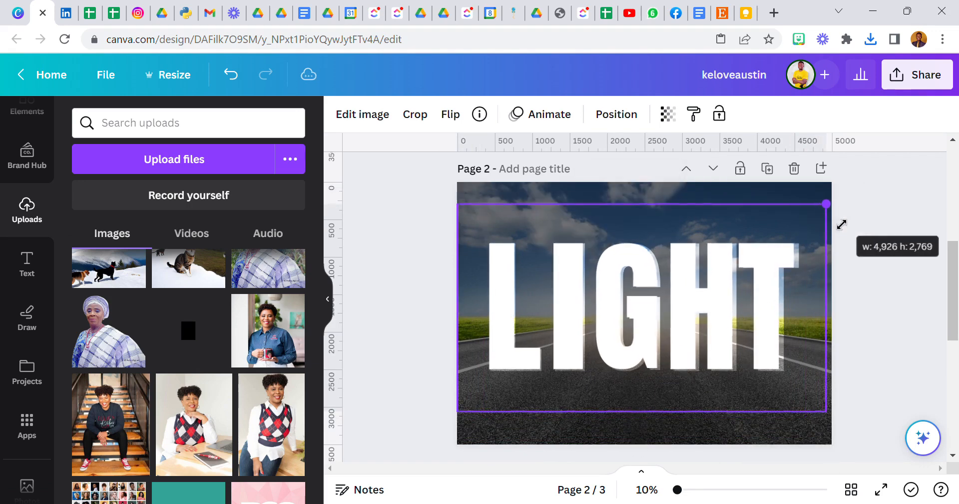
pyautogui.moveTo(827, 204); pyautogui.dragTo(832, 414)
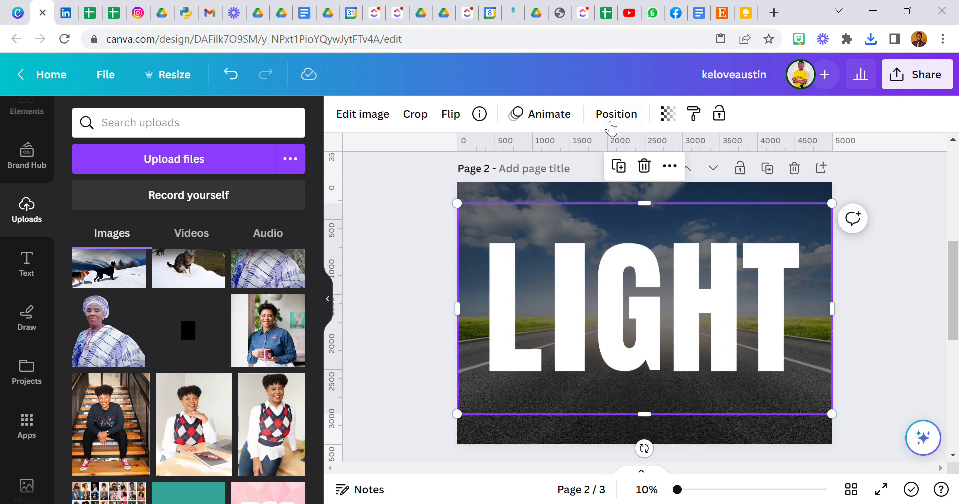
# Adjust the white LIGHT letters image: blur 5, brightness 100, contrast 100.
pyautogui.click(616, 114)
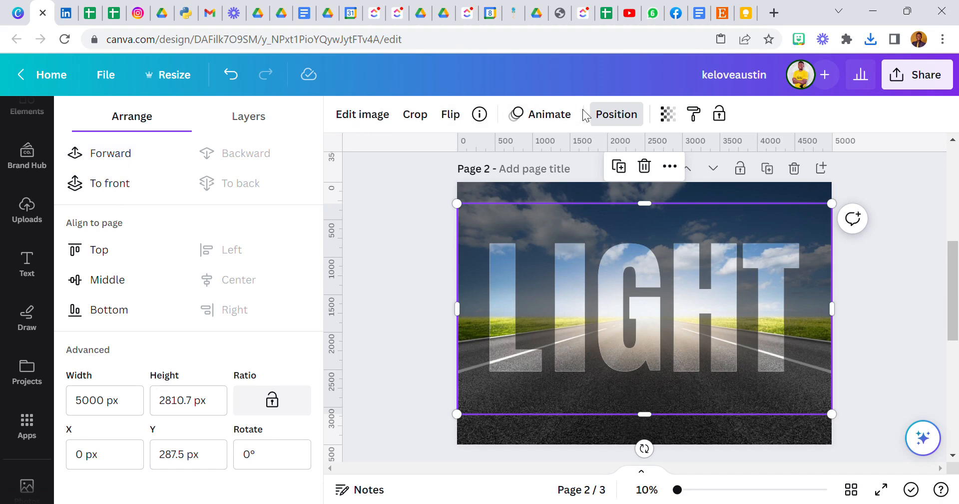
pyautogui.click(363, 115)
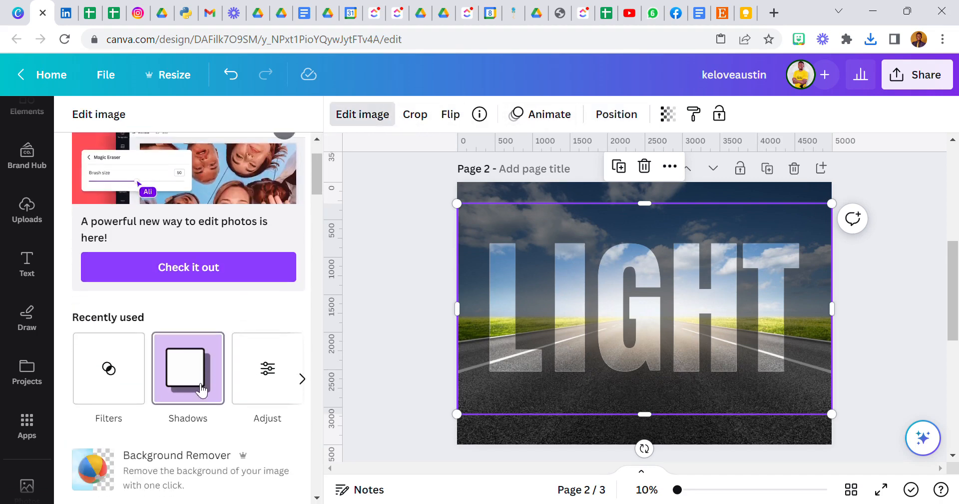
pyautogui.click(267, 368)
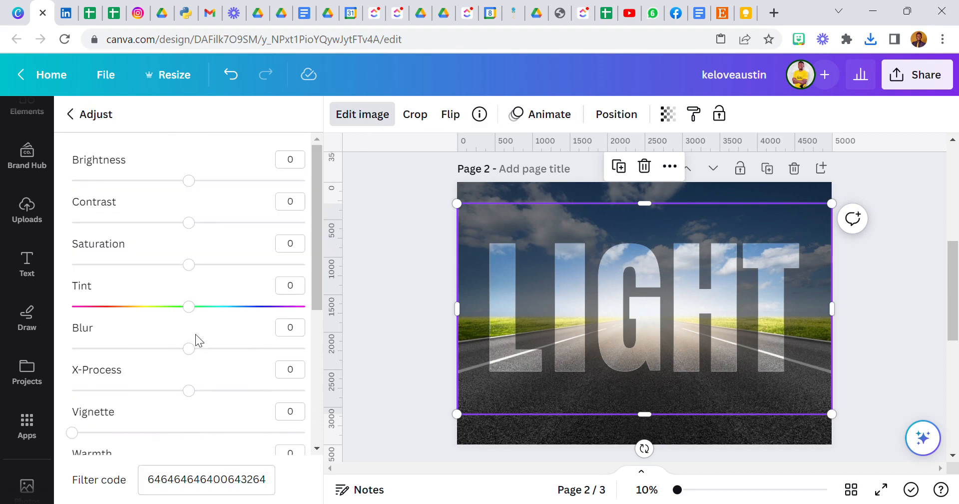
pyautogui.moveTo(189, 348); pyautogui.dragTo(196, 348)
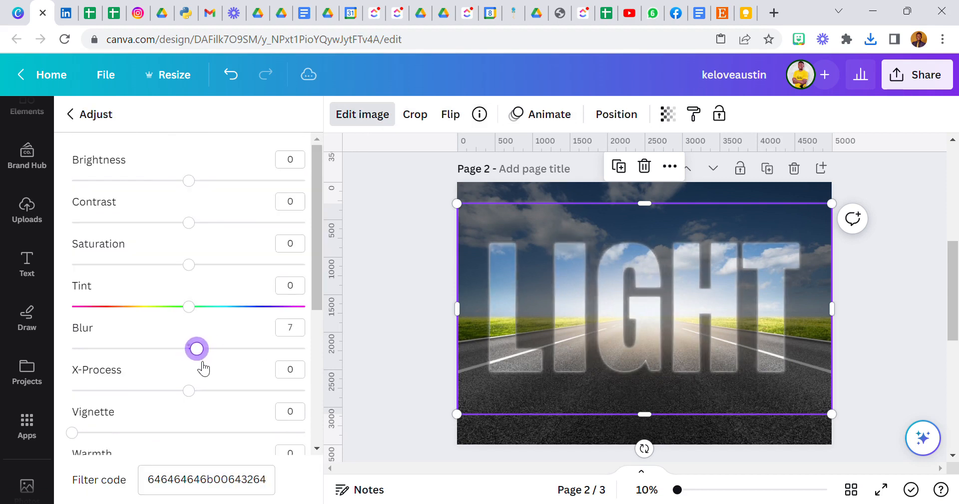
pyautogui.moveTo(197, 348); pyautogui.dragTo(196, 349)
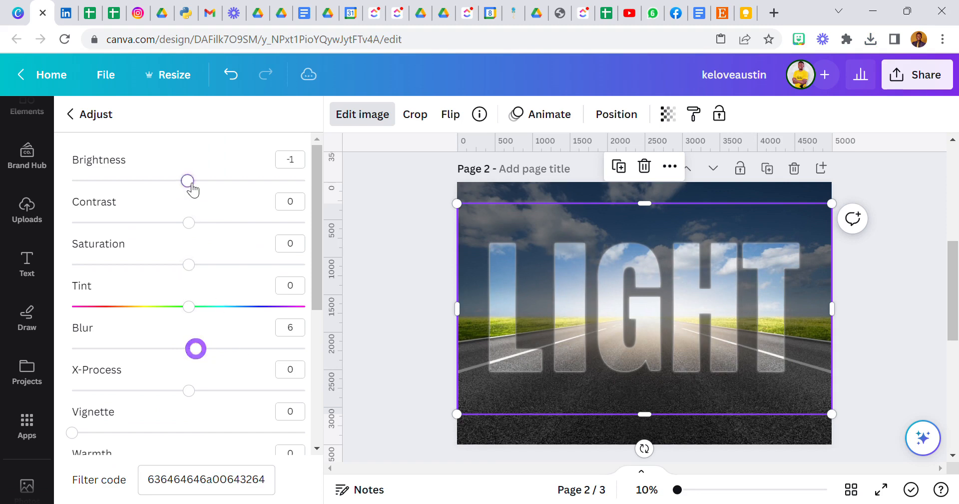
pyautogui.moveTo(187, 180); pyautogui.dragTo(306, 180)
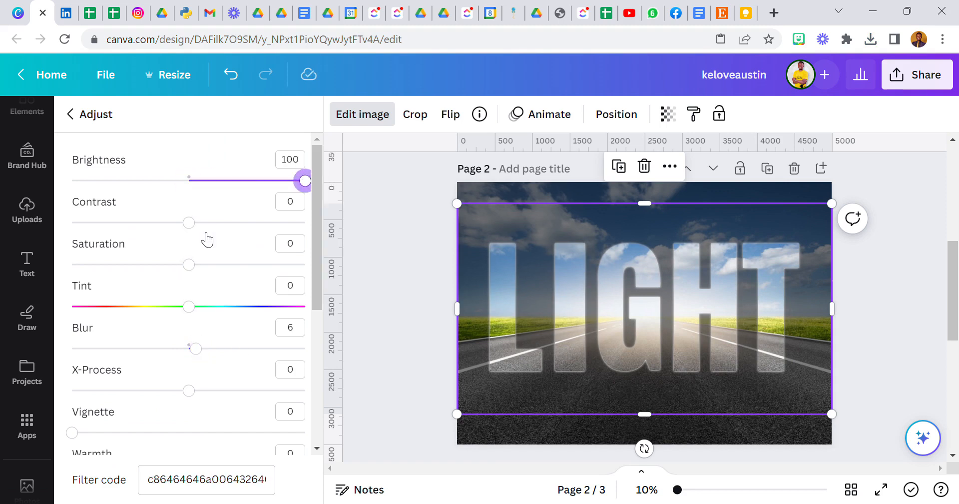
pyautogui.moveTo(188, 223); pyautogui.dragTo(306, 222)
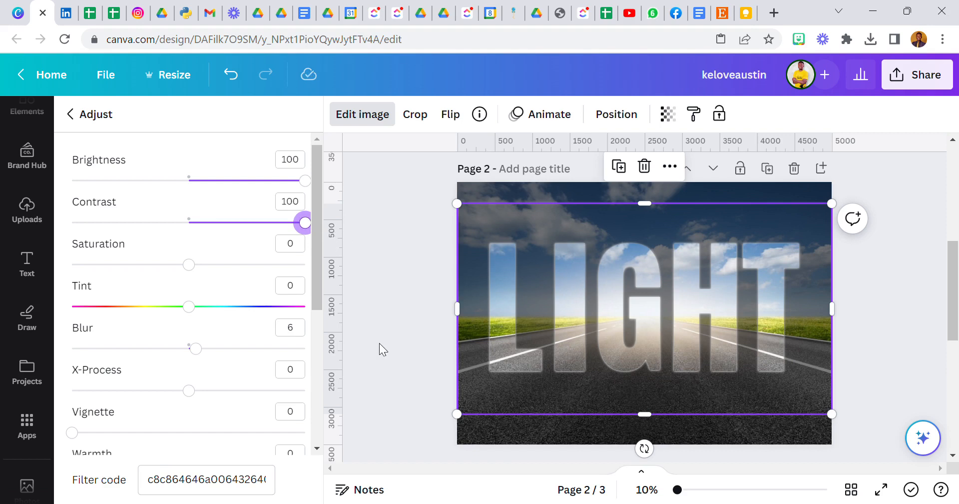
pyautogui.moveTo(291, 349)
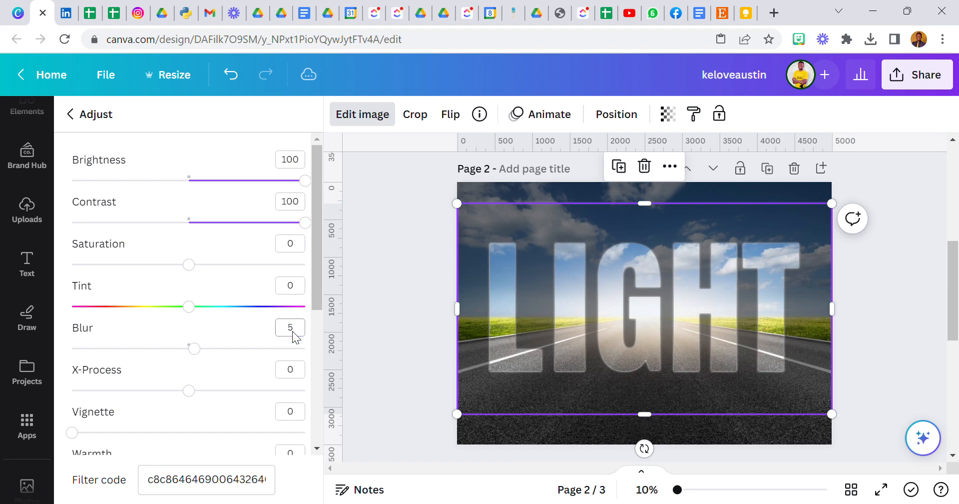
pyautogui.click(27, 210)
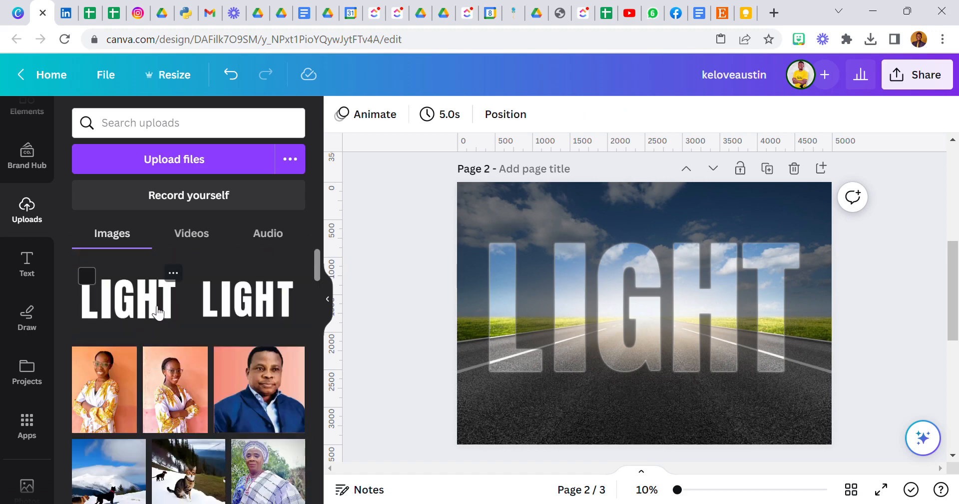
# Select the blurred white LIGHT letters on page 2 and bring up their shadow effects.
pyautogui.click(643, 306)
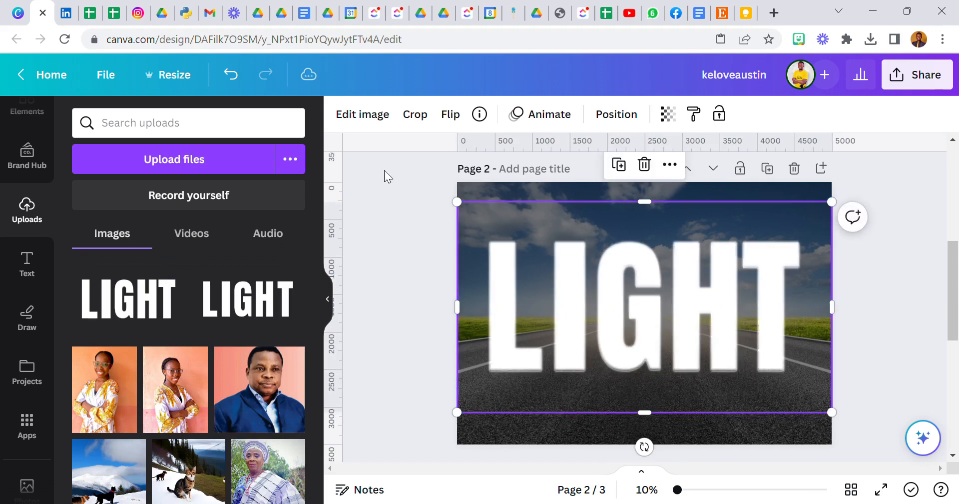
pyautogui.click(362, 114)
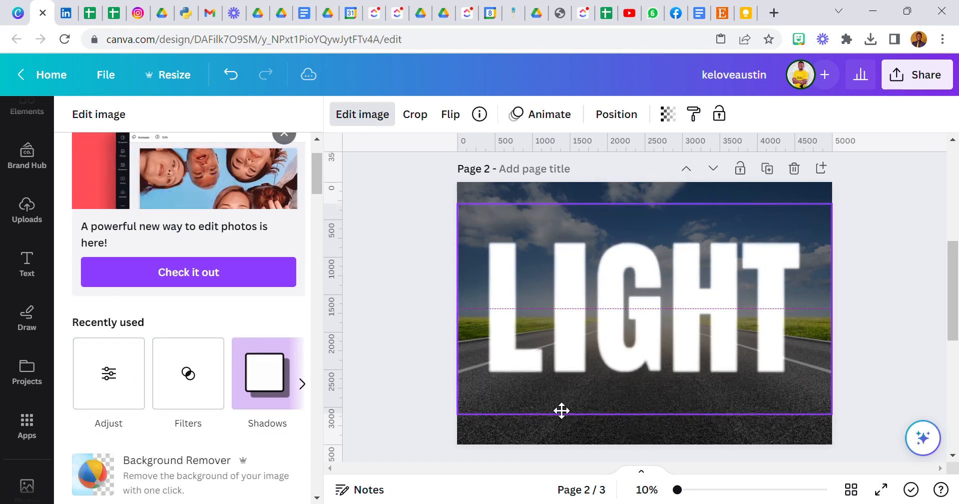
pyautogui.click(562, 411)
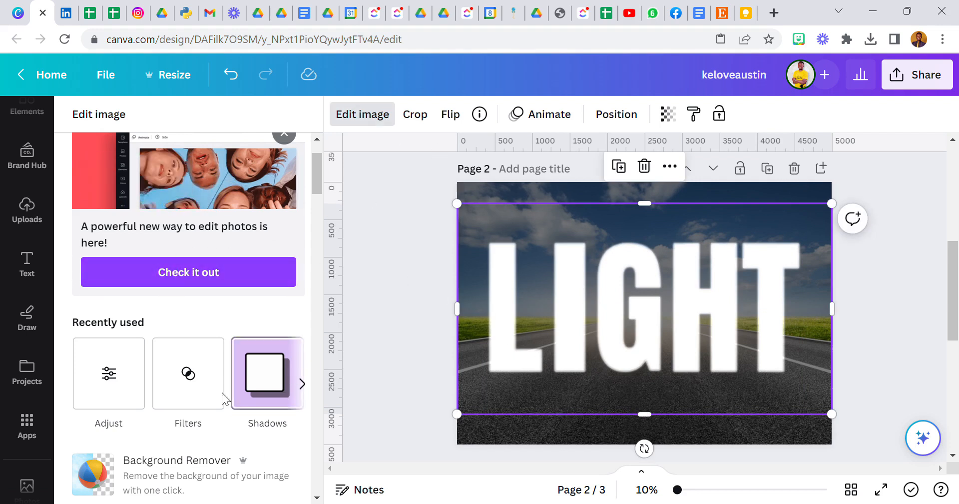
pyautogui.click(267, 373)
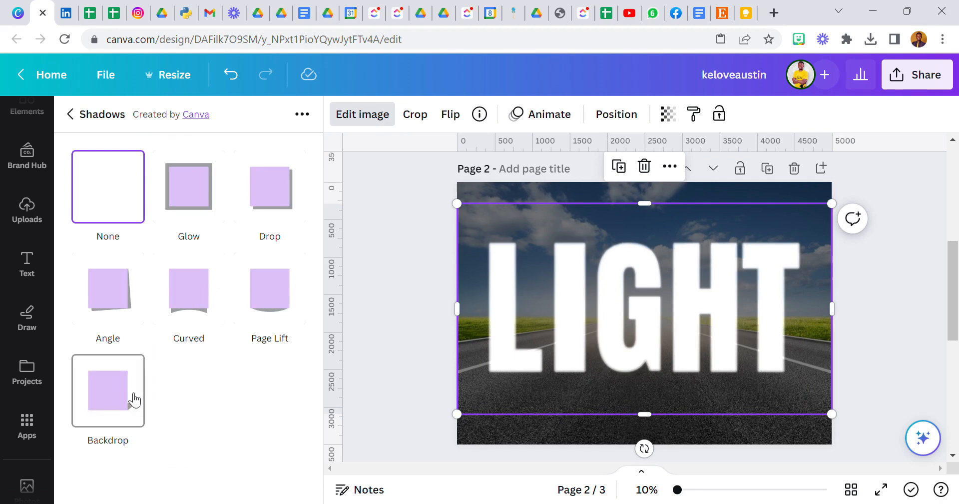
# Add a Backdrop shadow and place it directly below the letters with horizontal offset 0.
pyautogui.click(108, 391)
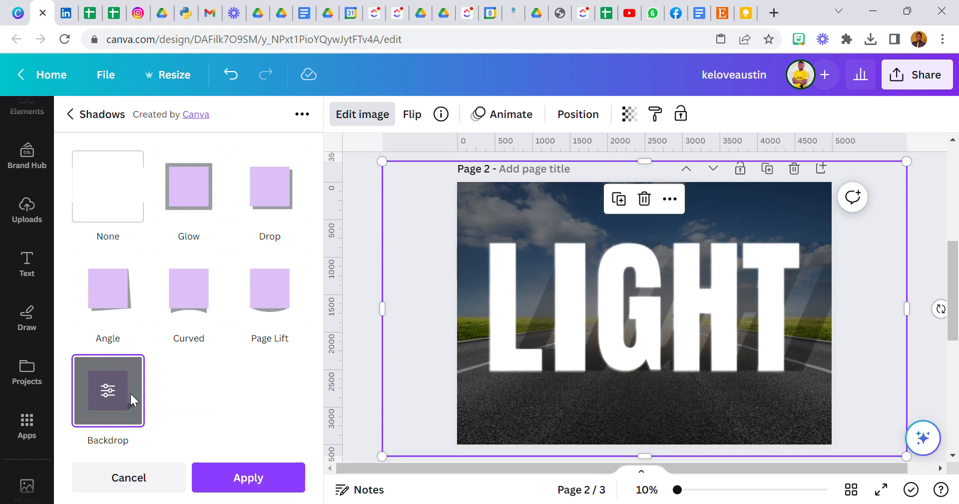
pyautogui.click(108, 390)
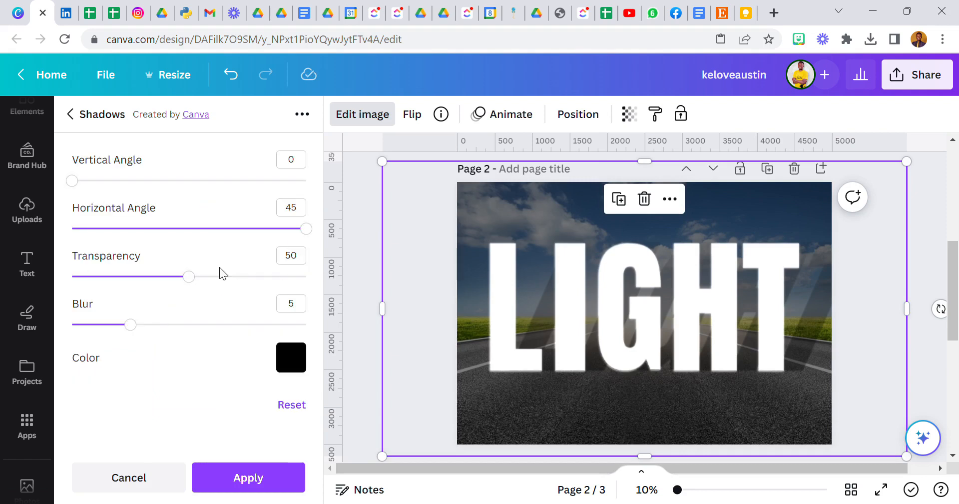
pyautogui.moveTo(79, 190)
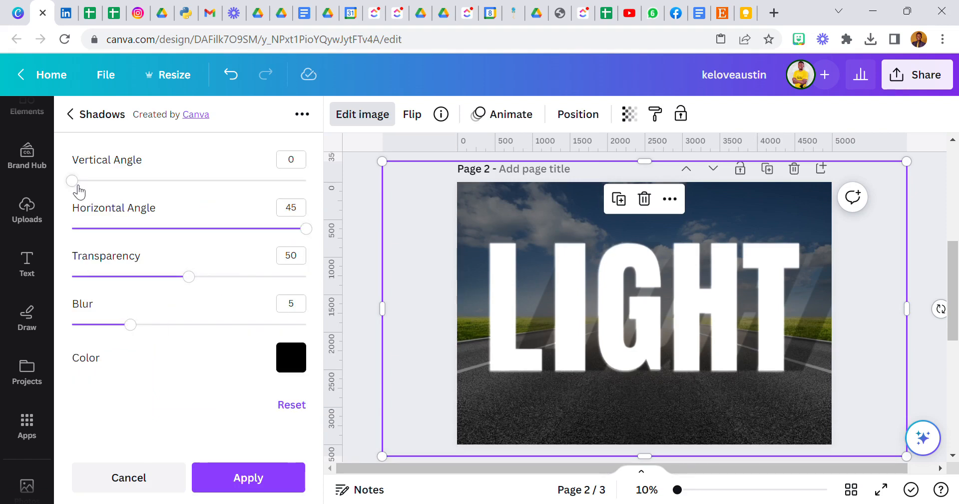
pyautogui.moveTo(72, 181); pyautogui.dragTo(222, 180)
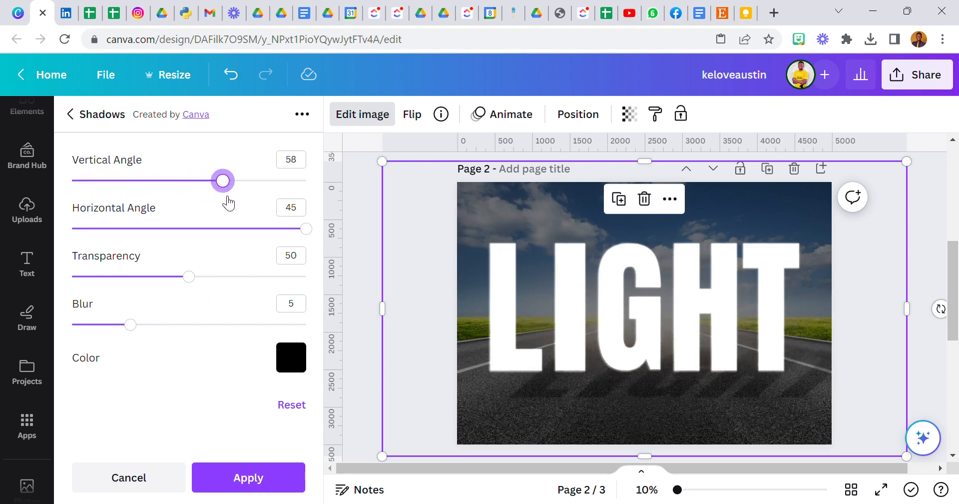
pyautogui.moveTo(222, 181); pyautogui.dragTo(307, 181)
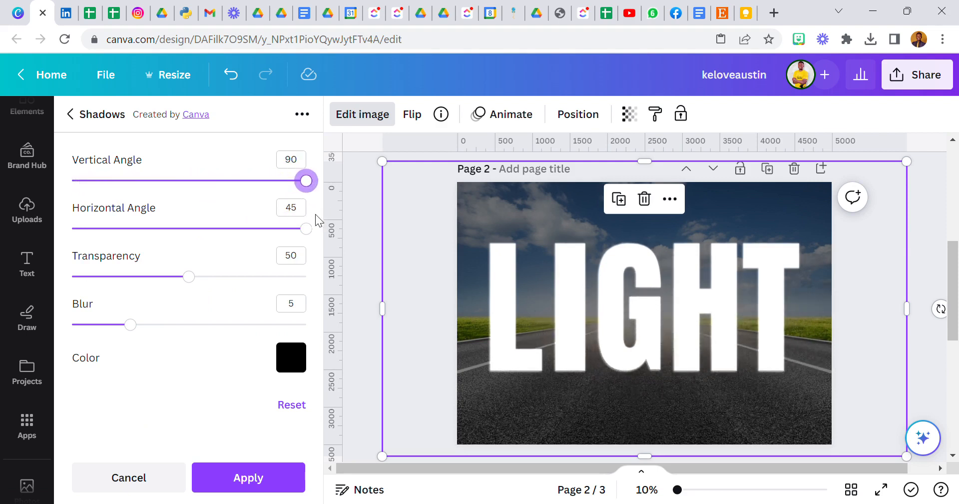
pyautogui.moveTo(306, 228); pyautogui.dragTo(220, 228)
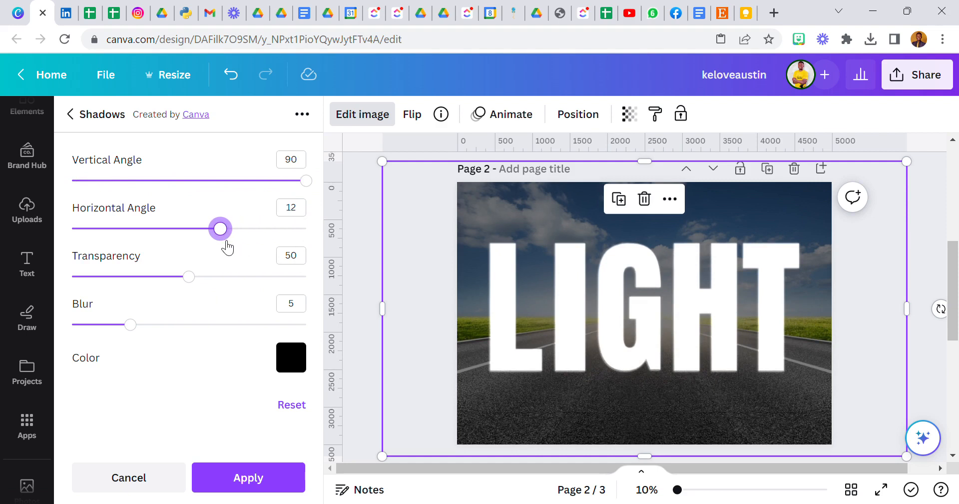
pyautogui.moveTo(220, 228); pyautogui.dragTo(199, 228)
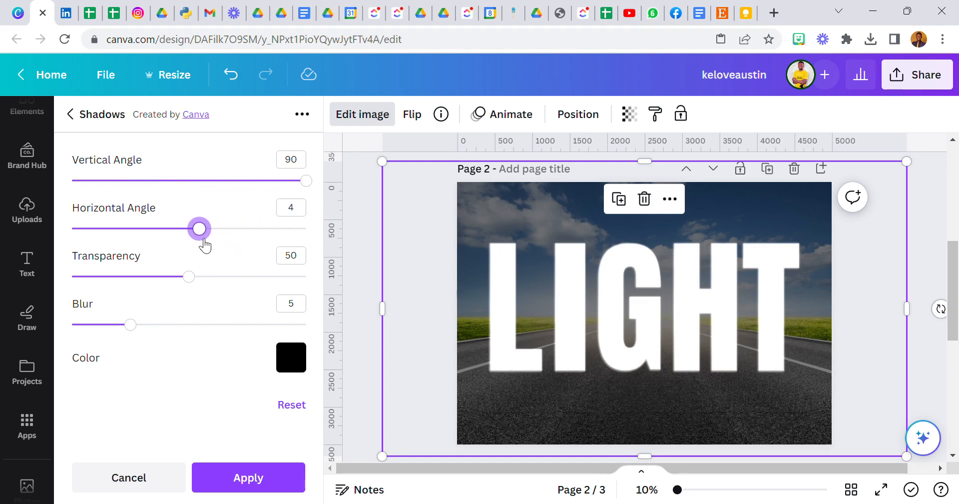
pyautogui.moveTo(199, 229); pyautogui.dragTo(189, 228)
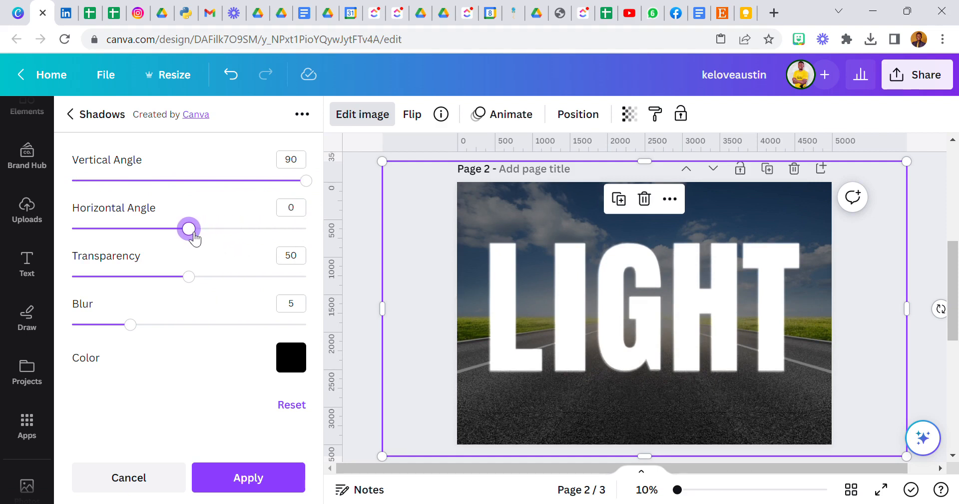
# Change the shadow colour, set vertical about 71, blur 20 and transparency 70.
pyautogui.click(291, 357)
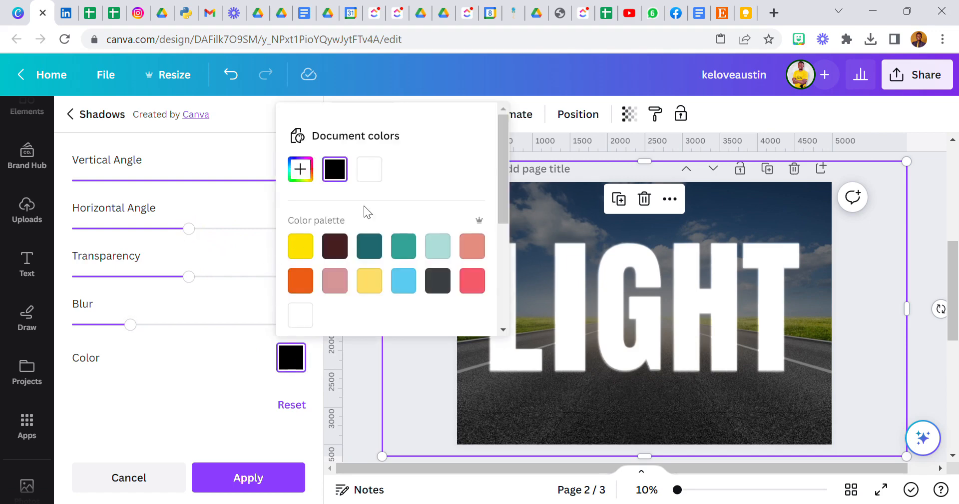
pyautogui.click(369, 169)
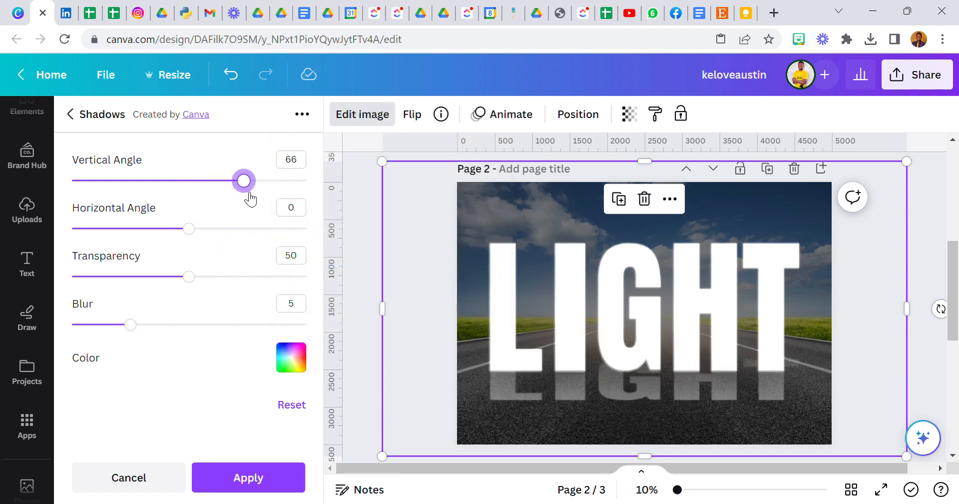
pyautogui.moveTo(243, 181); pyautogui.dragTo(258, 181)
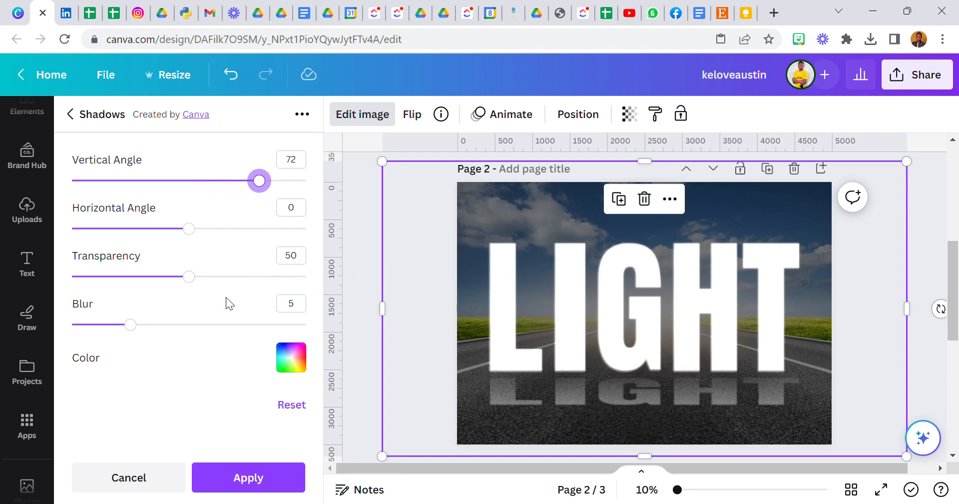
pyautogui.moveTo(126, 324); pyautogui.dragTo(306, 325)
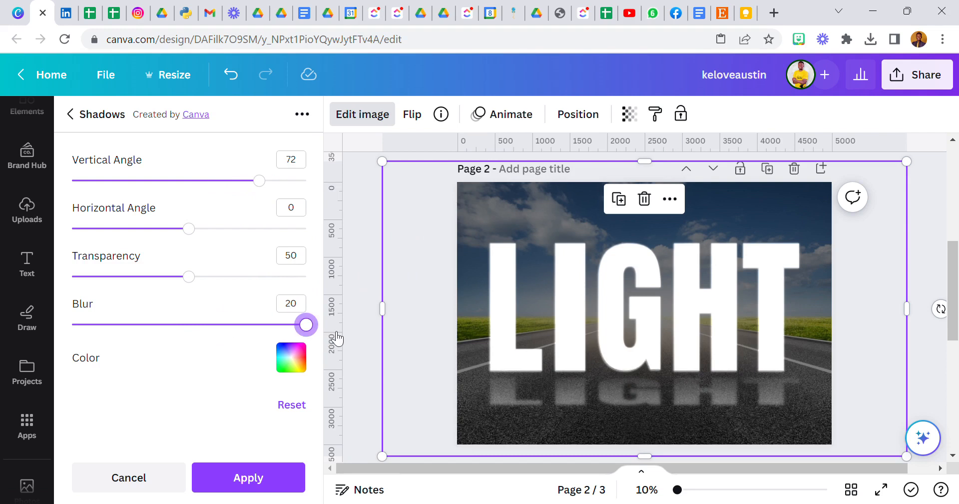
pyautogui.moveTo(181, 359)
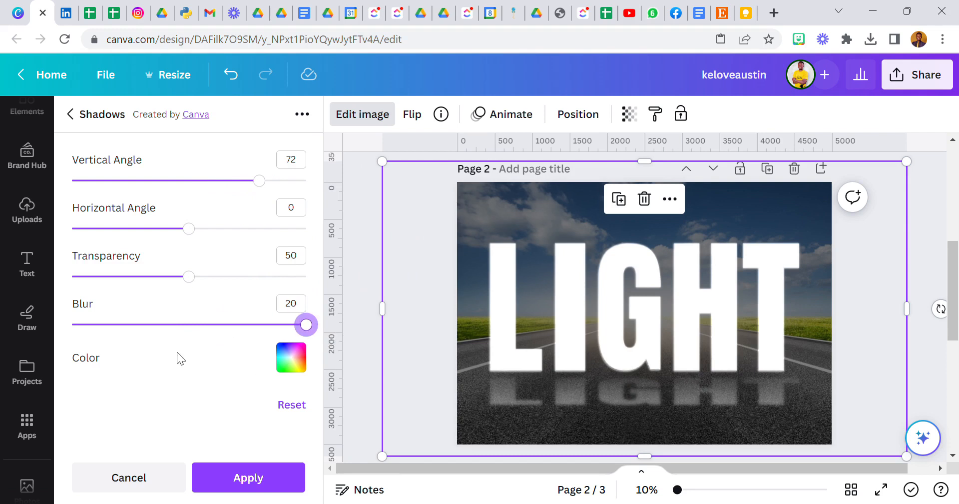
pyautogui.moveTo(188, 228)
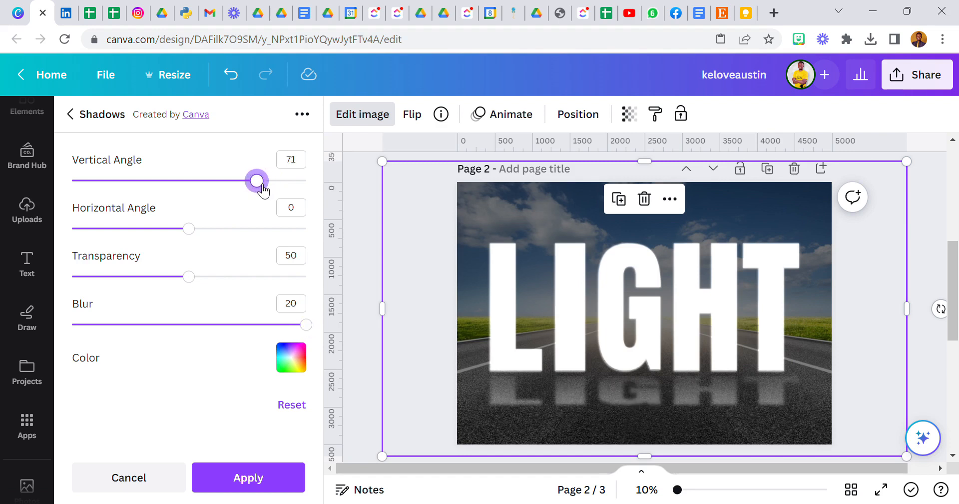
pyautogui.moveTo(191, 277)
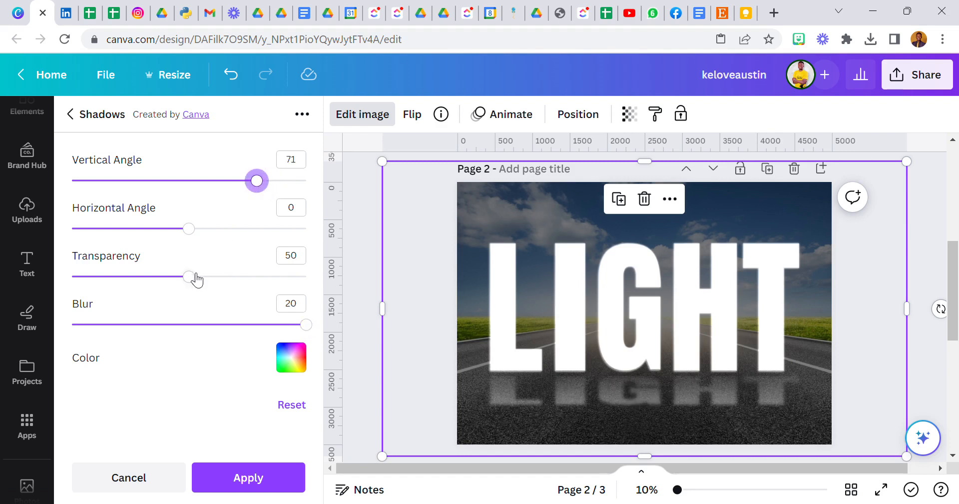
pyautogui.moveTo(189, 277); pyautogui.dragTo(226, 277)
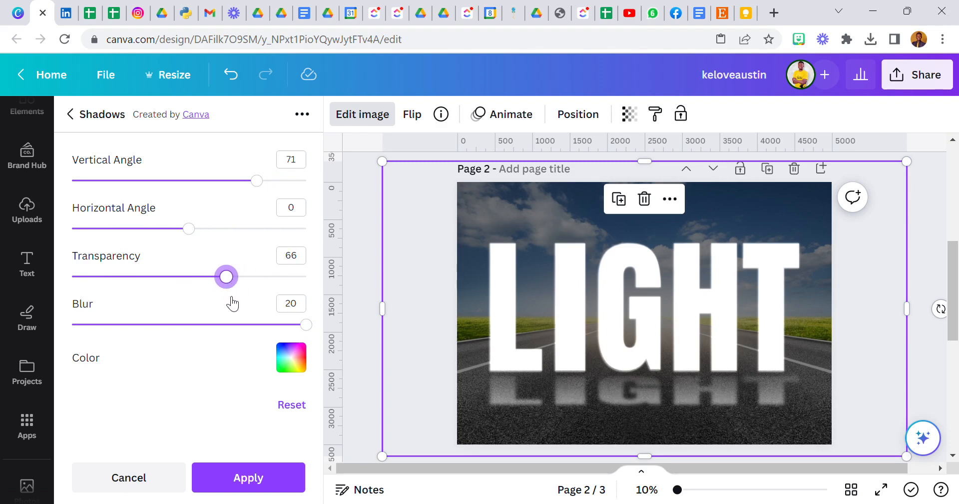
pyautogui.moveTo(225, 277); pyautogui.dragTo(233, 277)
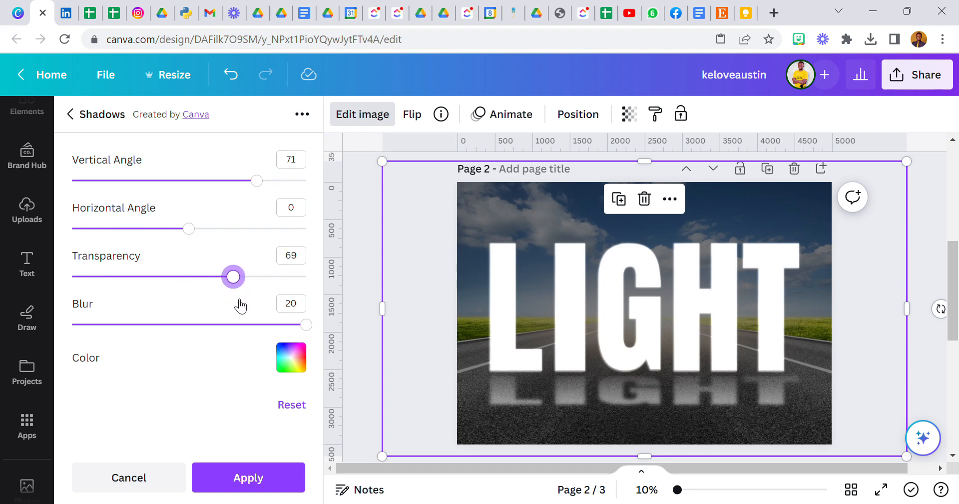
pyautogui.moveTo(232, 277); pyautogui.dragTo(235, 277)
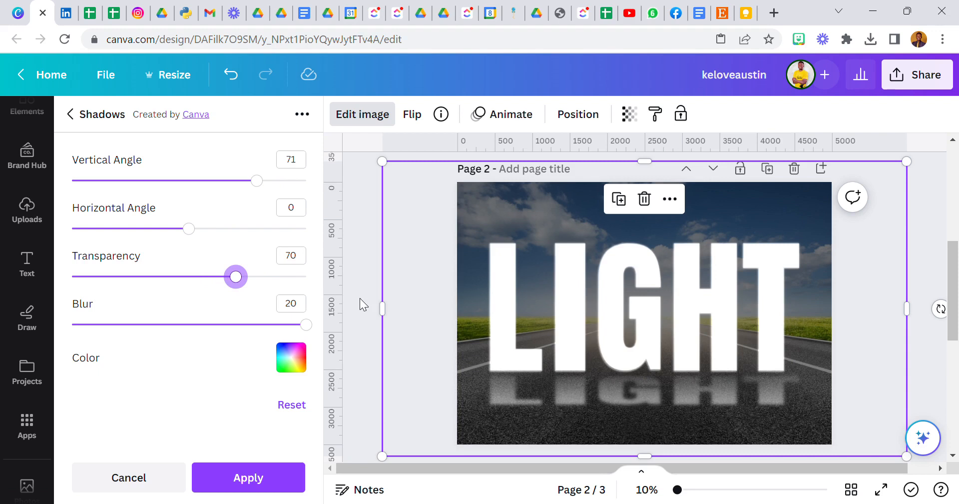
pyautogui.moveTo(388, 241)
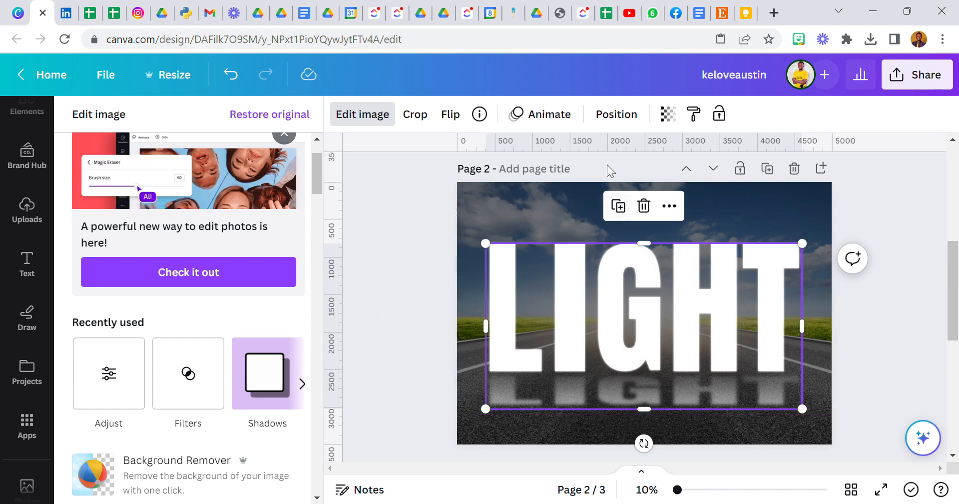
# Send the white LIGHT letters behind the road-photo letters and flip them vertically.
pyautogui.click(616, 115)
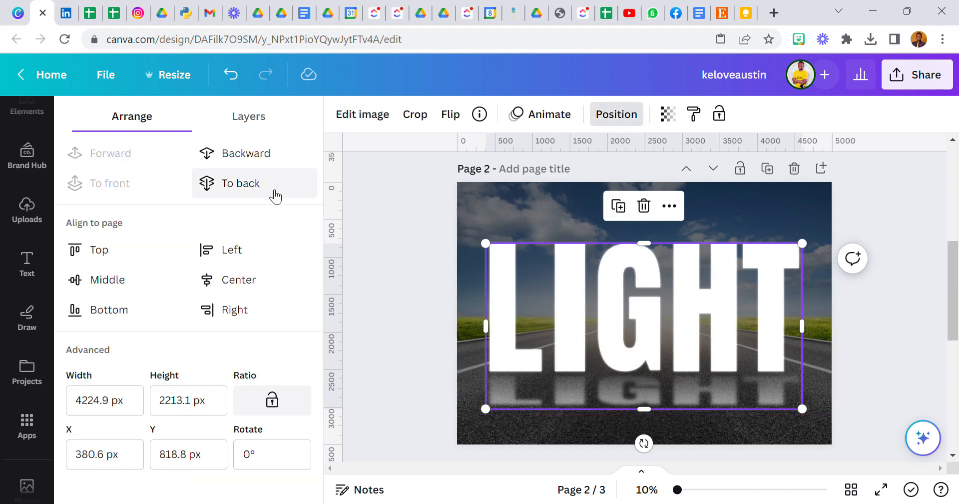
pyautogui.click(241, 183)
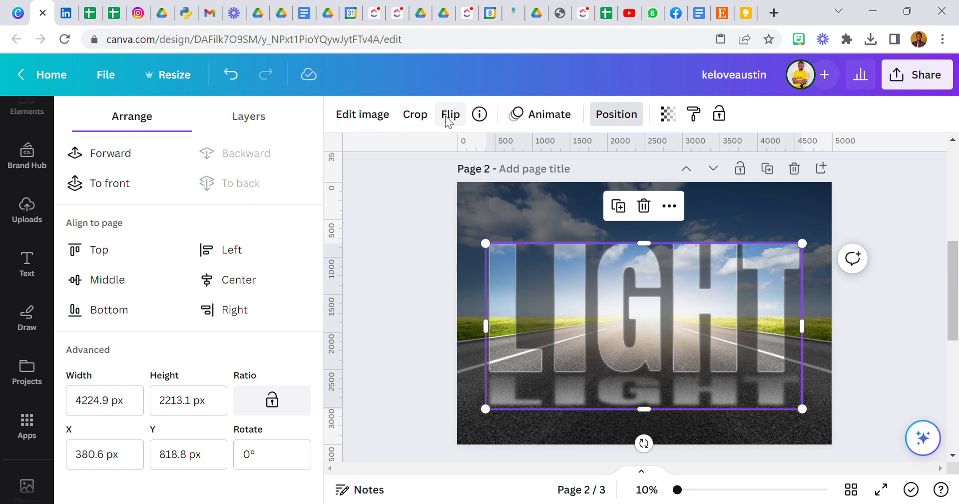
pyautogui.click(450, 113)
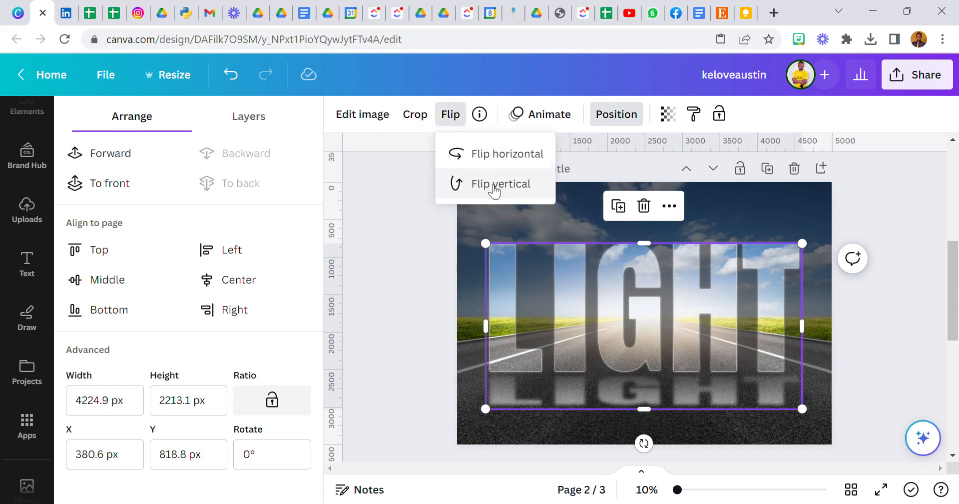
pyautogui.click(499, 183)
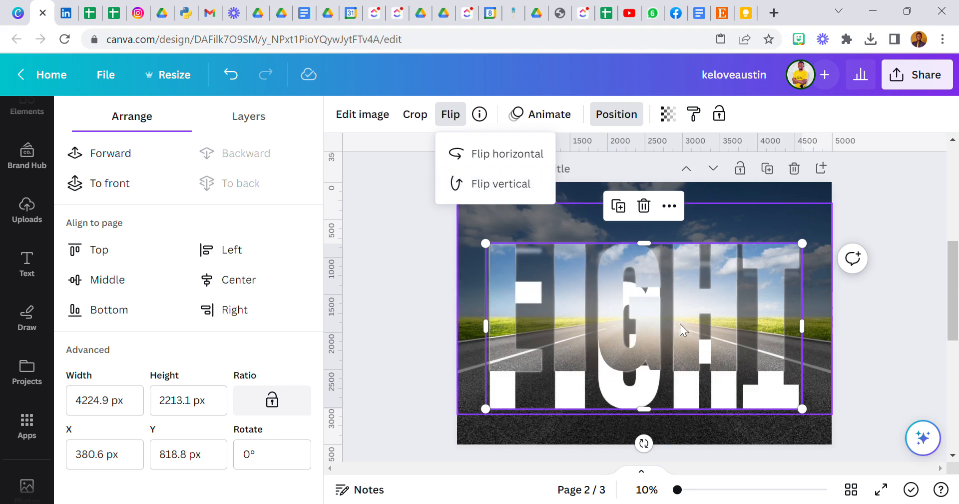
pyautogui.moveTo(736, 403)
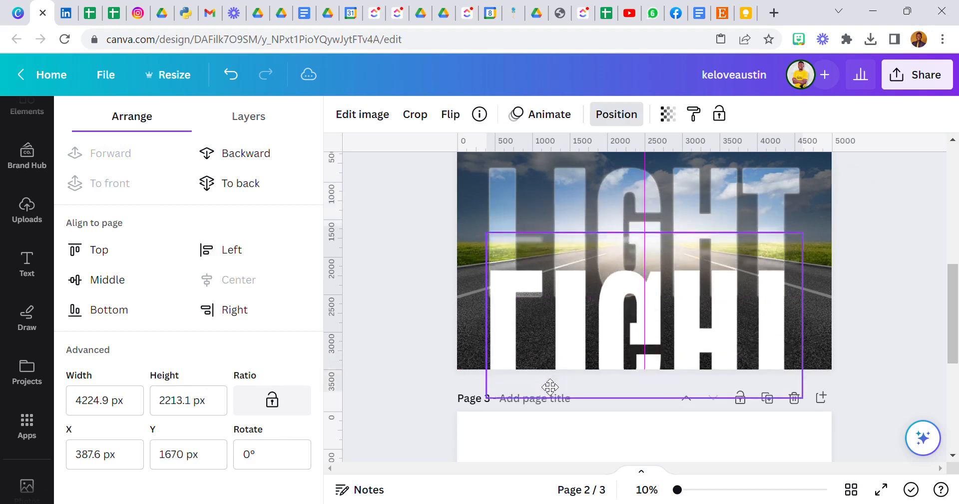
# Drag the flipped white letters down beneath the LIGHT word as a reflection.
pyautogui.moveTo(550, 386); pyautogui.dragTo(556, 379)
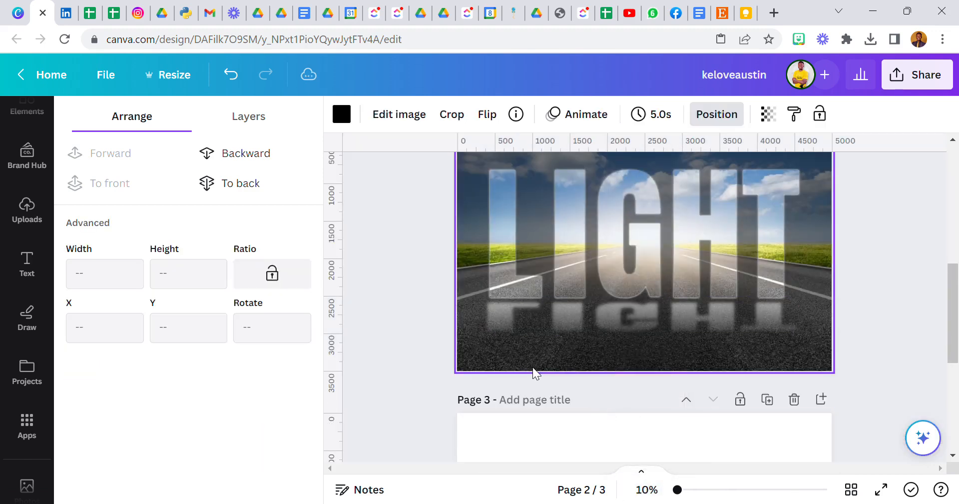
pyautogui.click(451, 115)
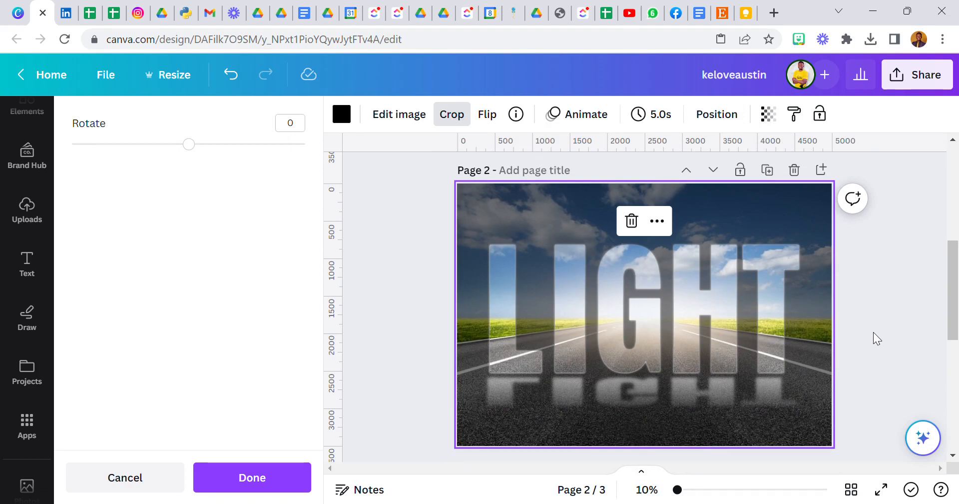
pyautogui.click(27, 210)
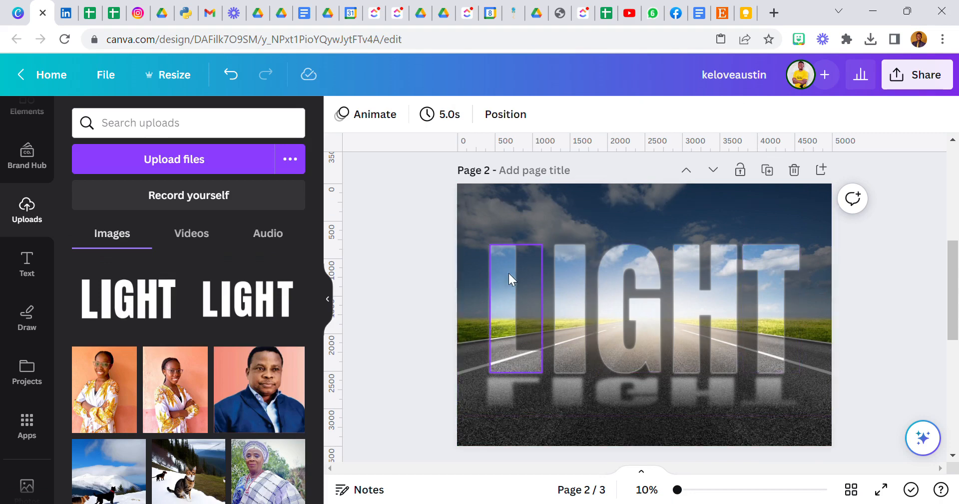
pyautogui.moveTo(529, 323)
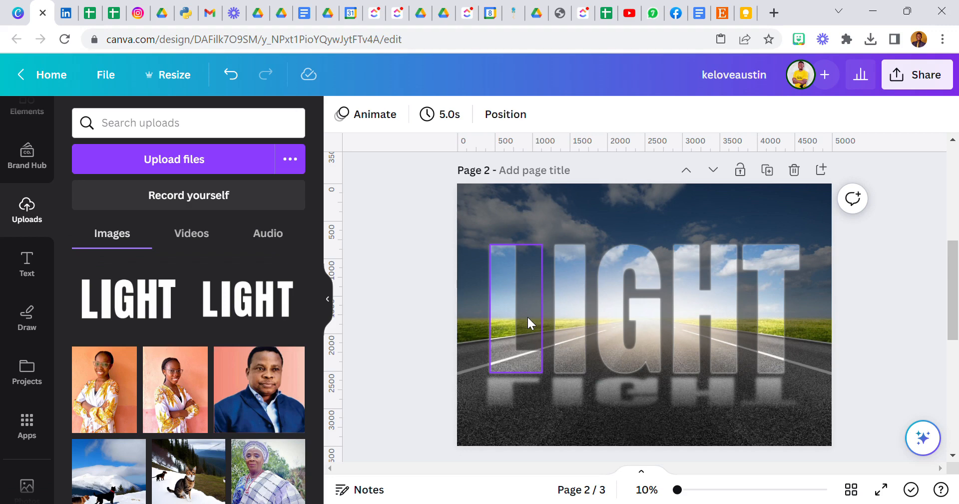
pyautogui.click(459, 217)
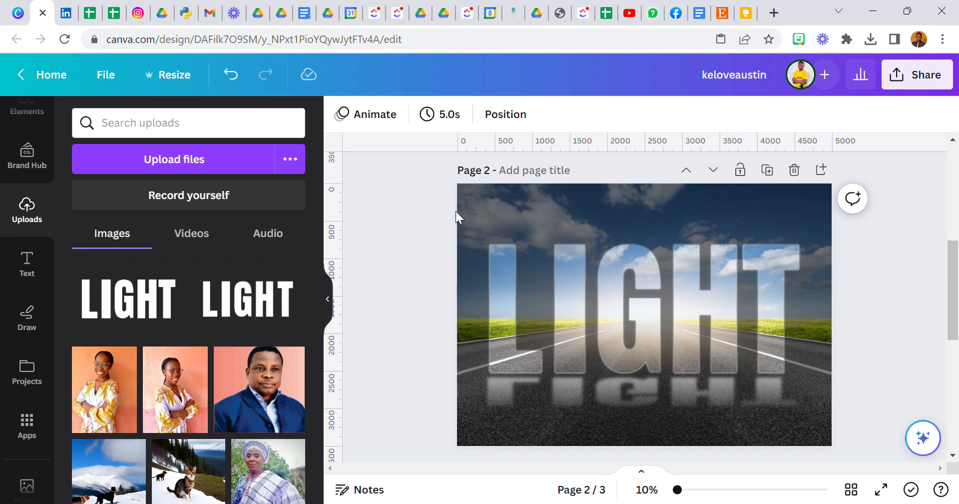
pyautogui.moveTo(442, 217)
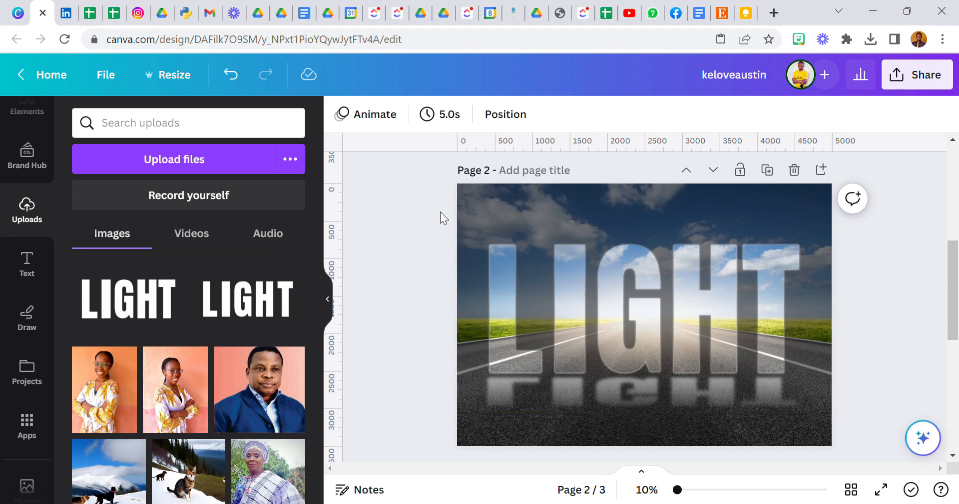